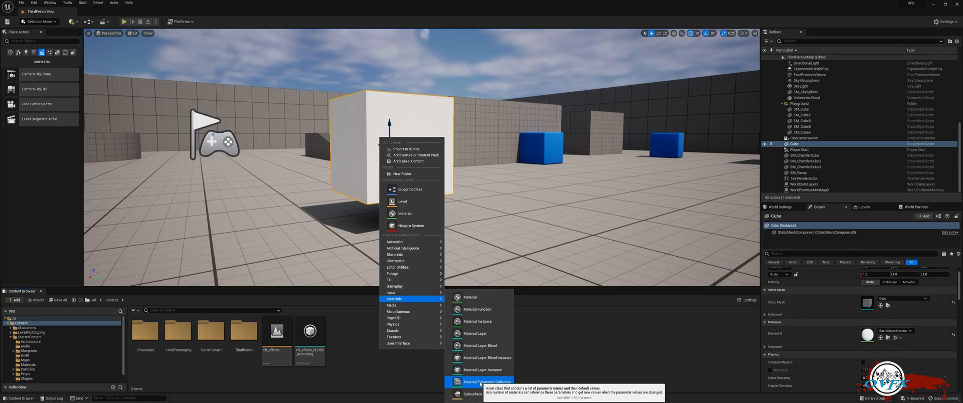
Create a new Material Parameter Collection named MPC_ColorChange in the Content folder
{"action": "left_click", "coordinate": [488, 381]}
{"action": "type", "text": "MPC_ColorChange"}
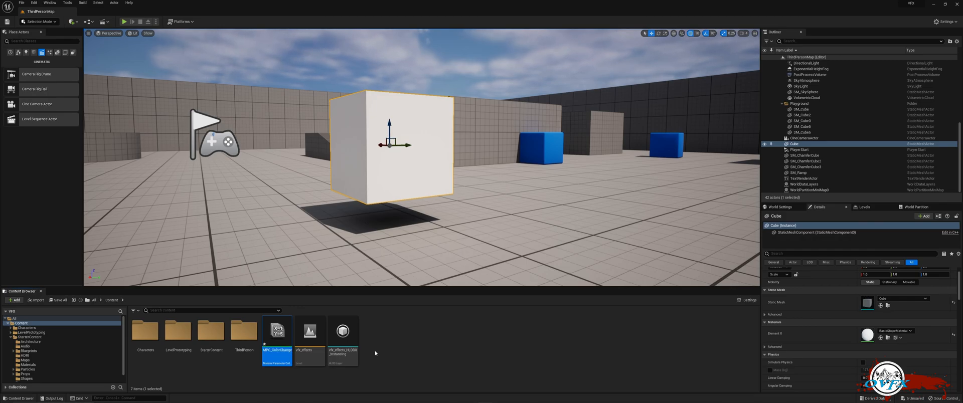
{"action": "mouse_move", "coordinate": [244, 344]}
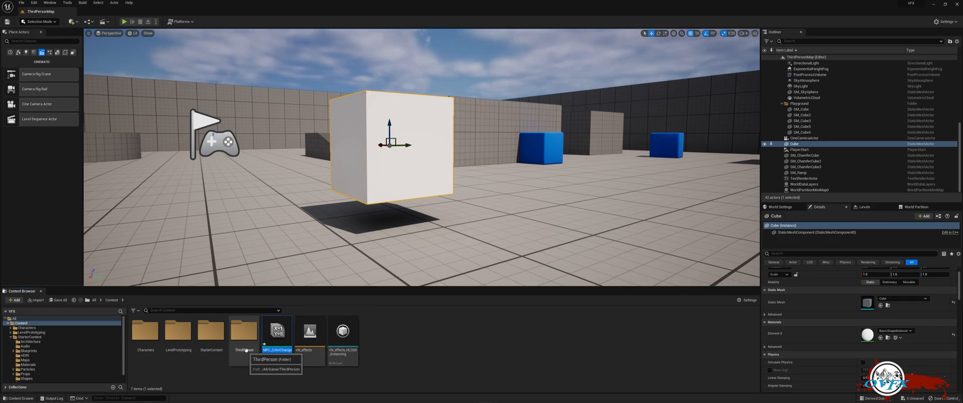
Add a scalar parameter named Time (default 0) to MPC_ColorChange and save it
{"action": "double_click", "coordinate": [278, 331]}
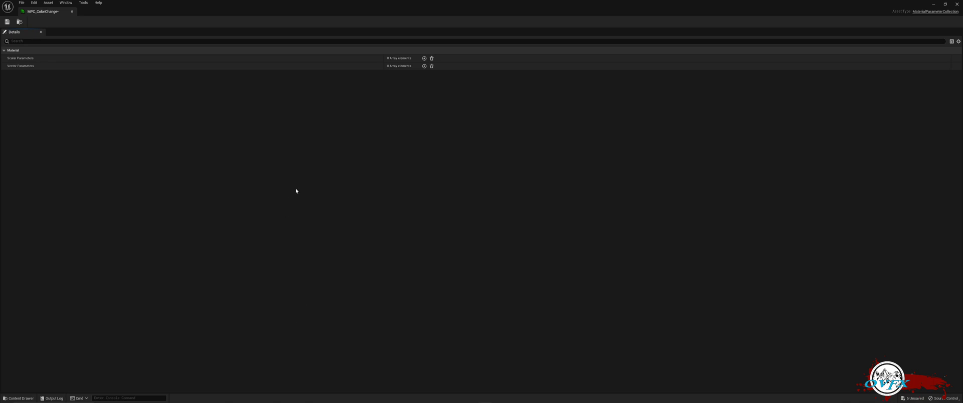
{"action": "mouse_move", "coordinate": [183, 105]}
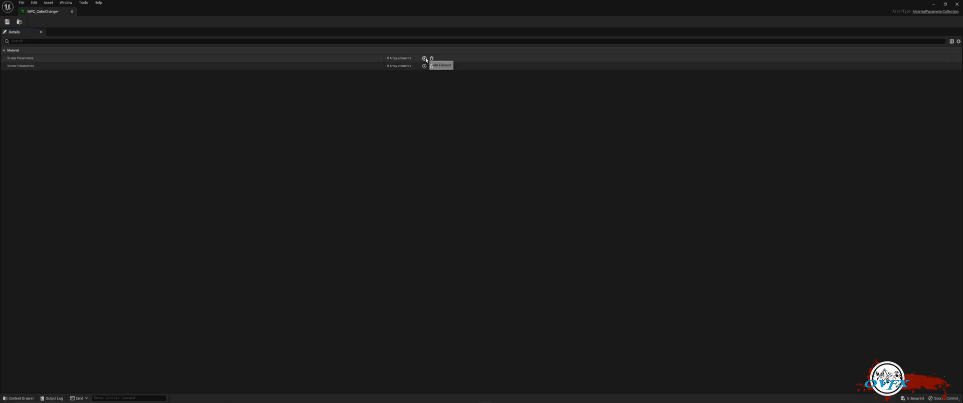
{"action": "left_click", "coordinate": [425, 57]}
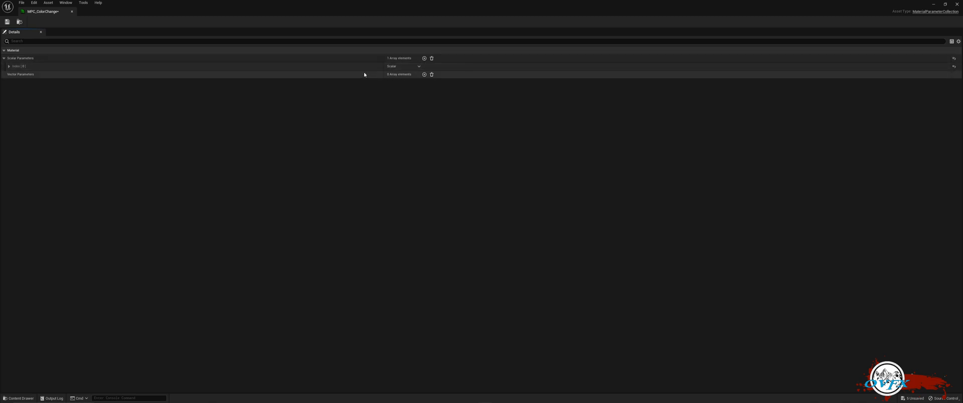
{"action": "left_click", "coordinate": [15, 66]}
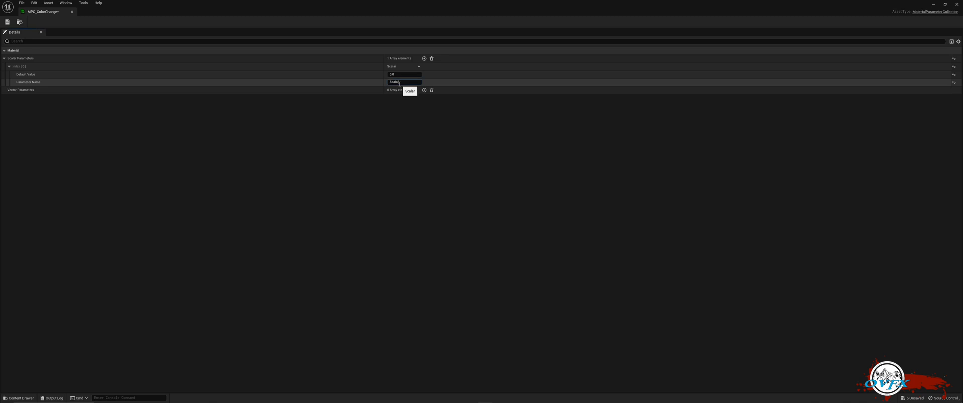
{"action": "double_click", "coordinate": [395, 81]}
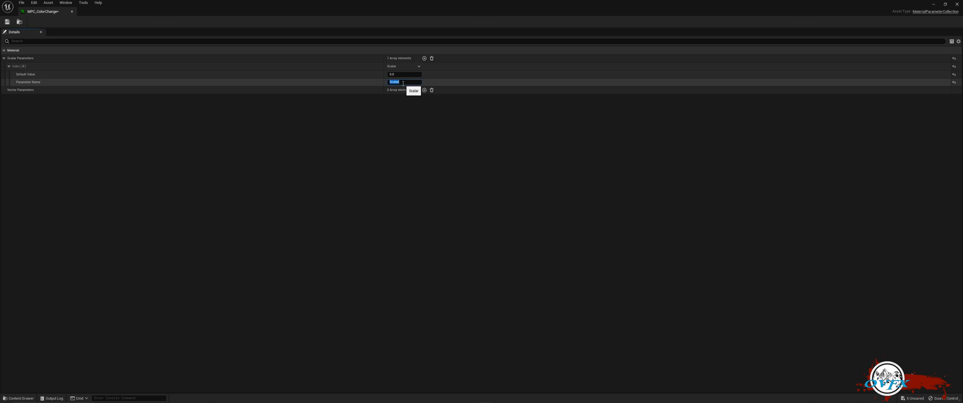
{"action": "type", "text": "Time"}
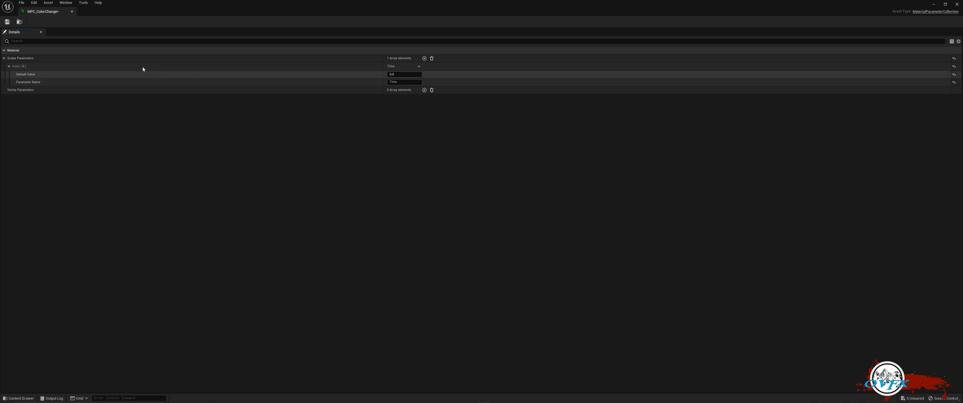
{"action": "mouse_move", "coordinate": [8, 21]}
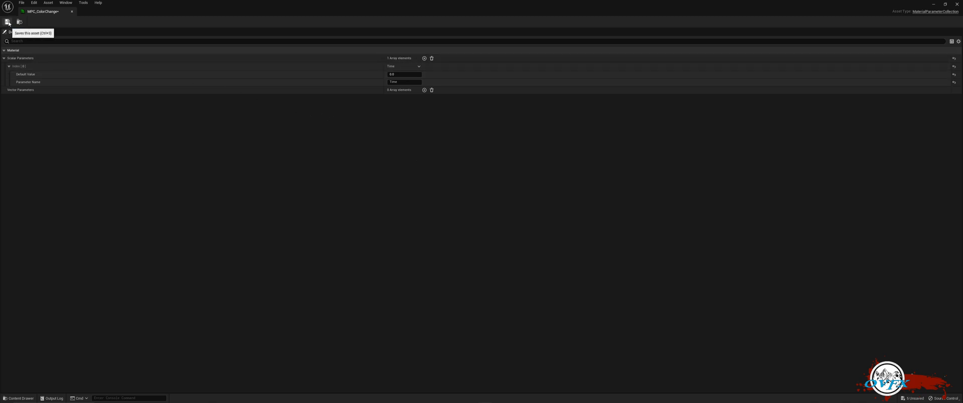
{"action": "left_click", "coordinate": [8, 21]}
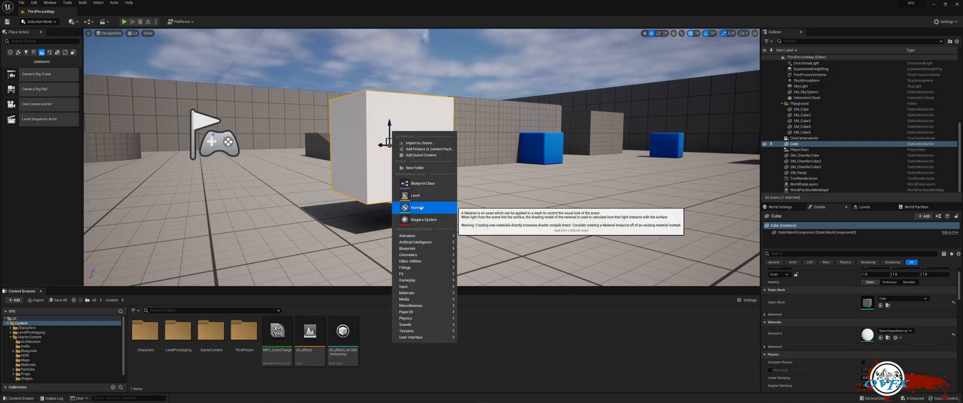
Create a material named M_Base and open it in the material editor
{"action": "left_click", "coordinate": [416, 208]}
{"action": "type", "text": "M_Base"}
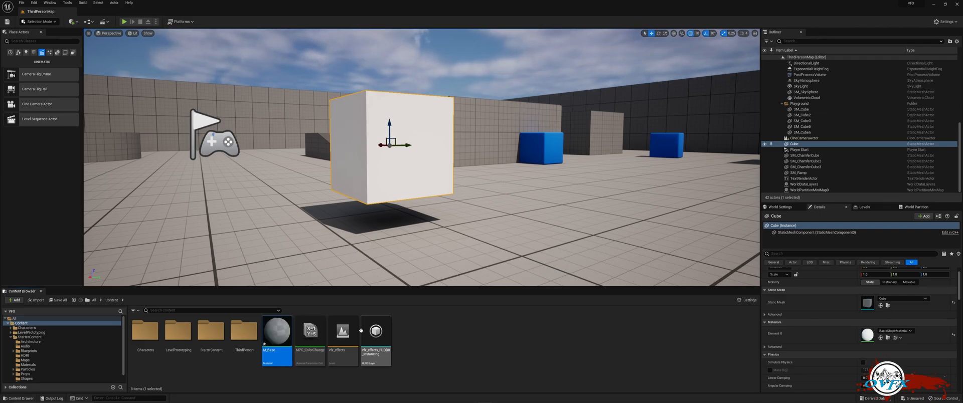
{"action": "double_click", "coordinate": [277, 333]}
{"action": "type", "text": "boundin"}
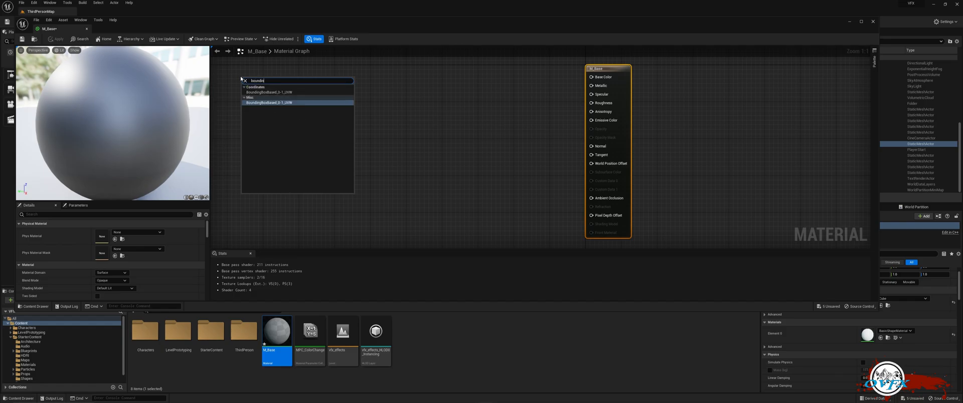
Add a BoundingBoxBased_0-1_UVW node and a Texture Sample converted to a parameter named Noise
{"action": "left_click", "coordinate": [269, 102]}
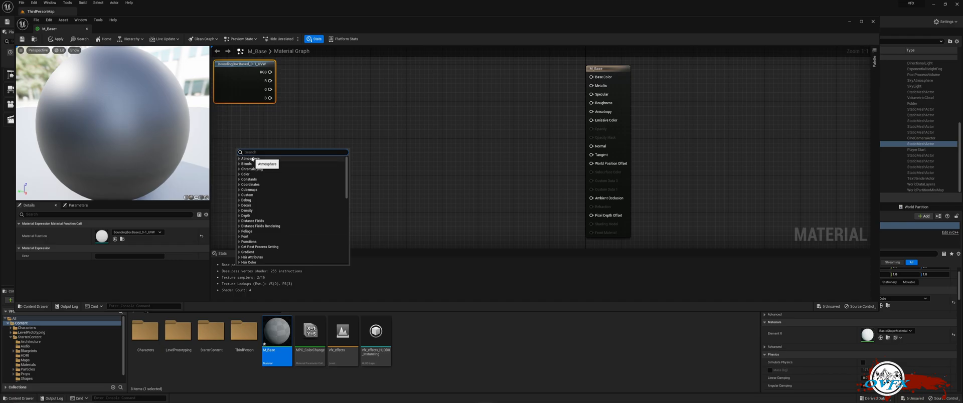
{"action": "type", "text": "texture"}
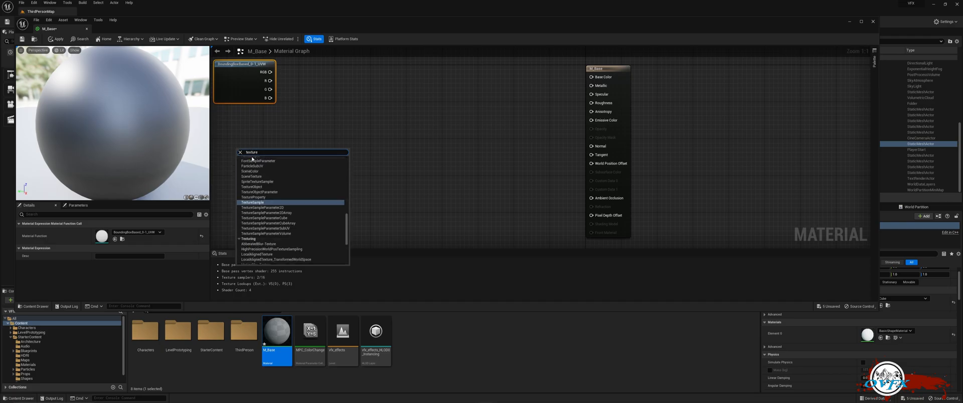
{"action": "left_click", "coordinate": [253, 202]}
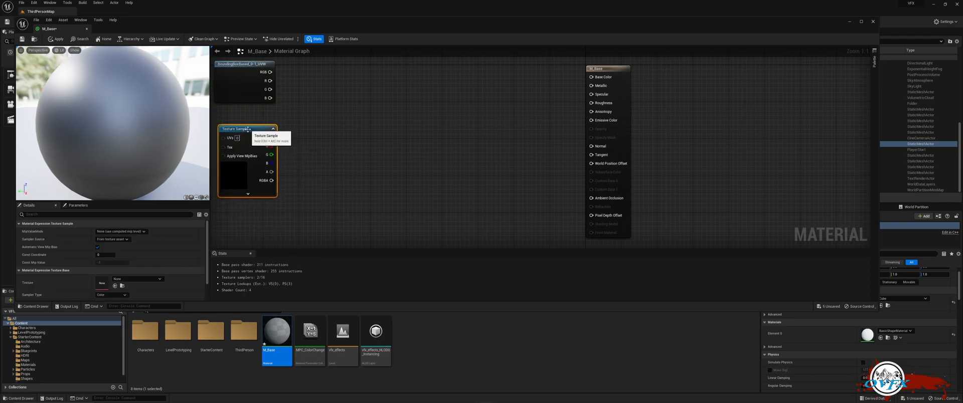
{"action": "right_click", "coordinate": [245, 129]}
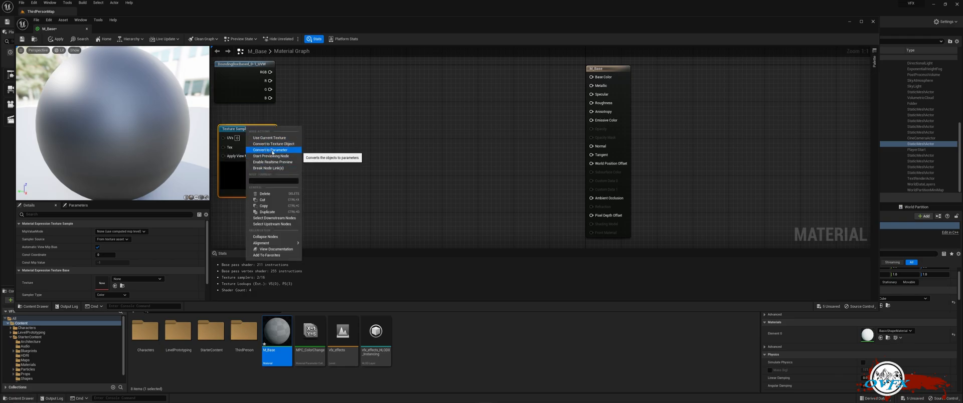
{"action": "left_click", "coordinate": [271, 149]}
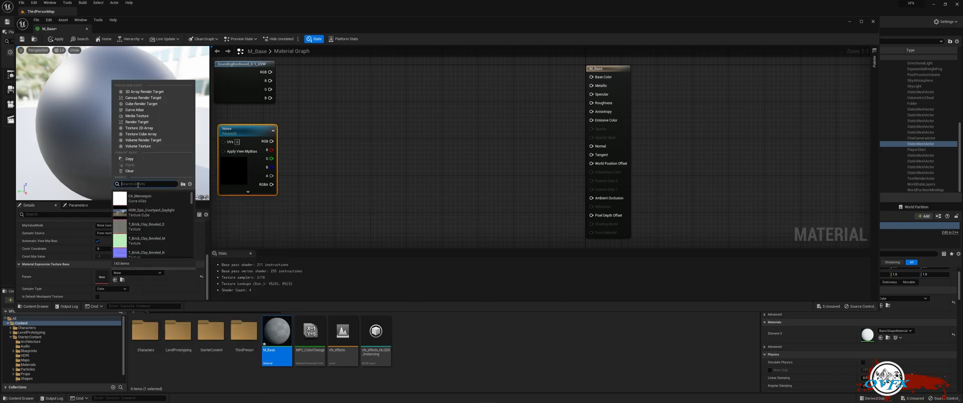
{"action": "type", "text": "noise"}
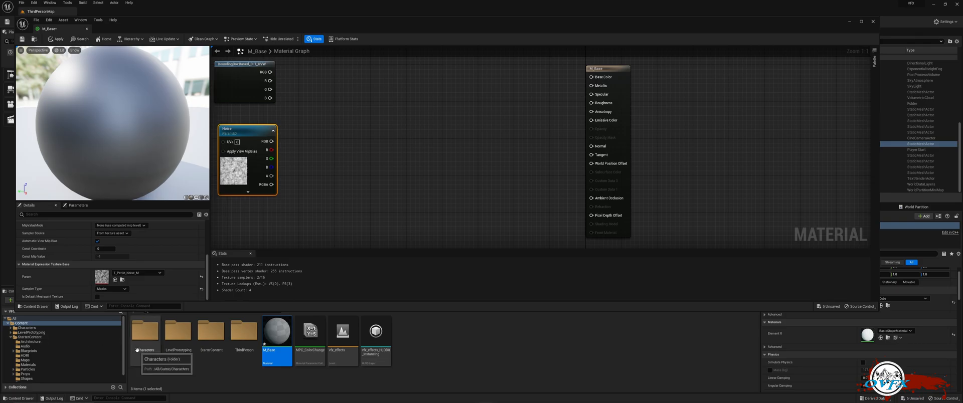
{"action": "mouse_move", "coordinate": [275, 334]}
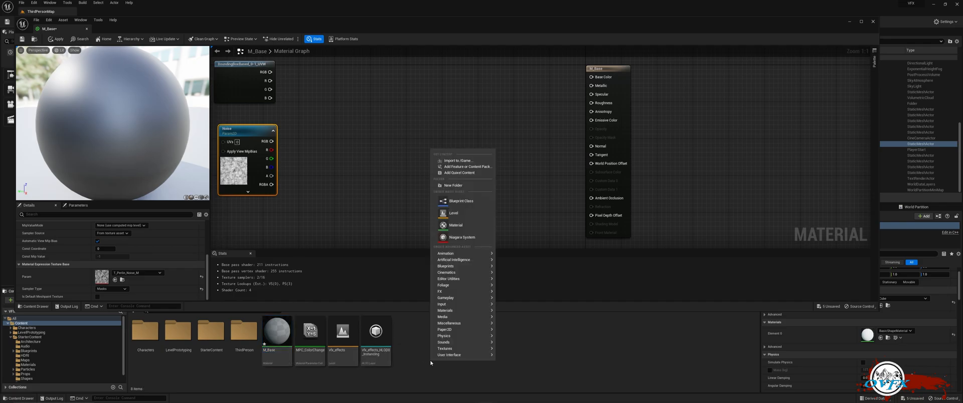
{"action": "mouse_move", "coordinate": [467, 166]}
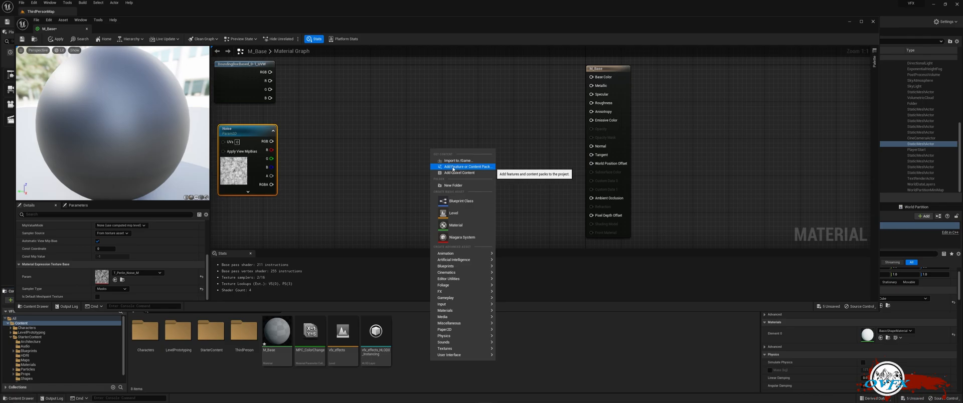
{"action": "left_click", "coordinate": [454, 166]}
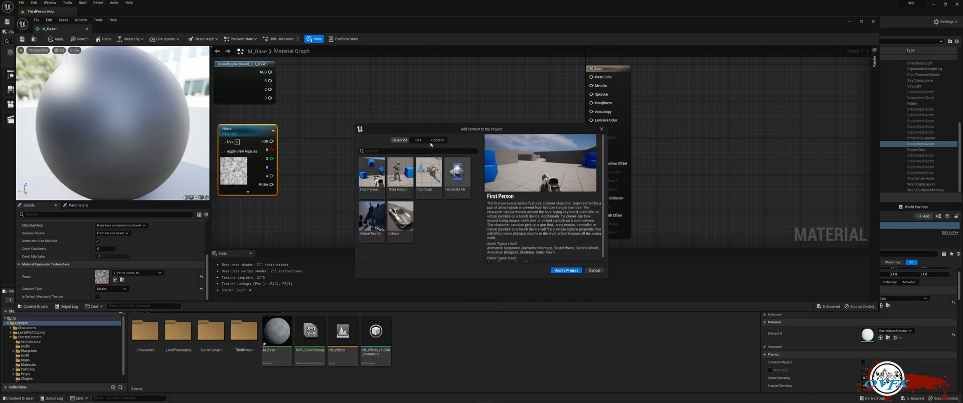
{"action": "left_click", "coordinate": [437, 140]}
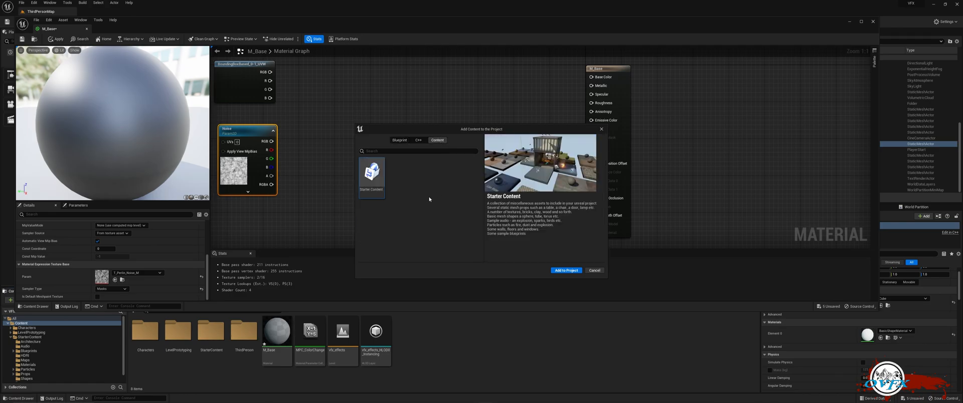
{"action": "mouse_move", "coordinate": [393, 202]}
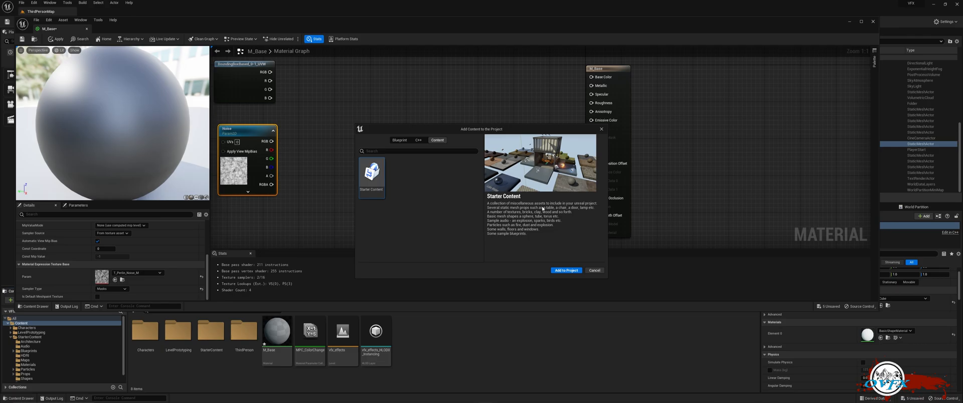
{"action": "left_click", "coordinate": [594, 270]}
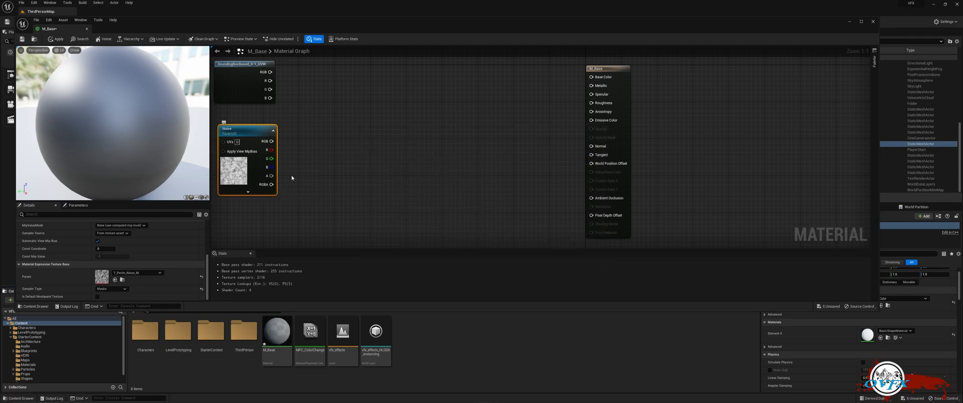
{"action": "mouse_move", "coordinate": [416, 219]}
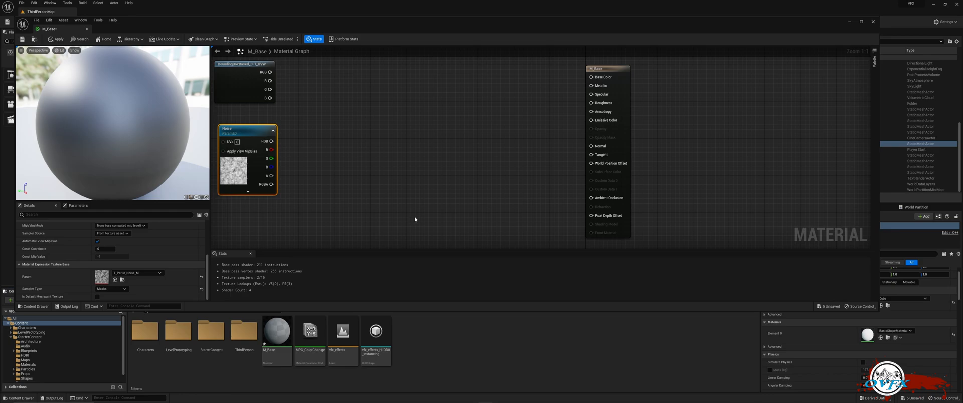
Add an Add node from the UVW output and a Multiply by 0.4 from the Noise output
{"action": "left_click_drag", "start_coordinate": [271, 80], "coordinate": [307, 82]}
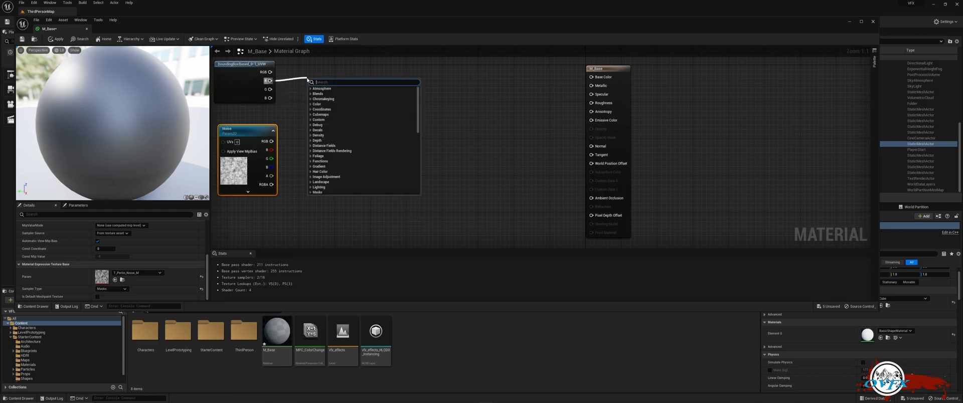
{"action": "type", "text": "add"}
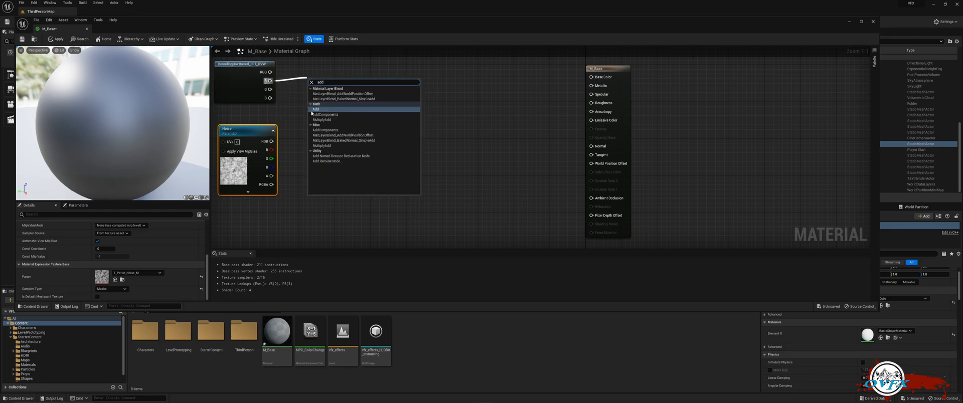
{"action": "left_click", "coordinate": [315, 108]}
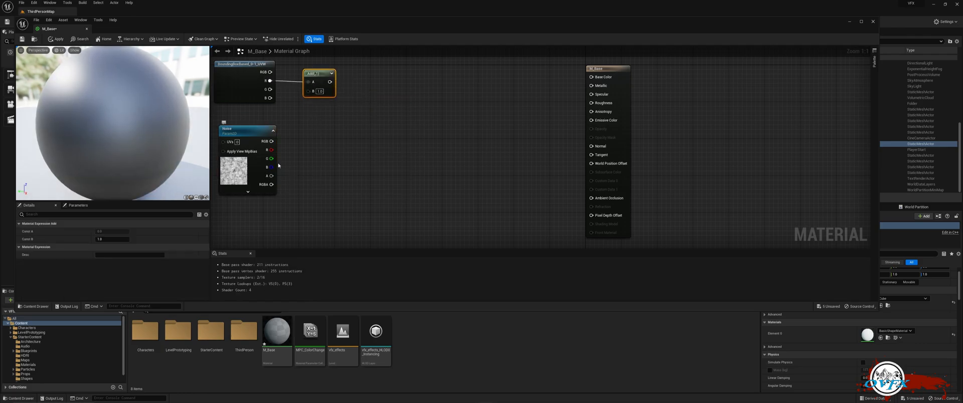
{"action": "type", "text": "mult"}
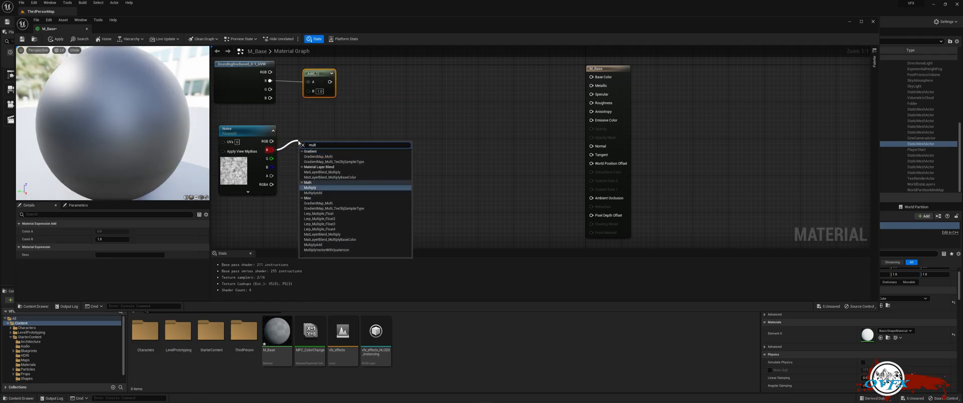
{"action": "left_click", "coordinate": [310, 188]}
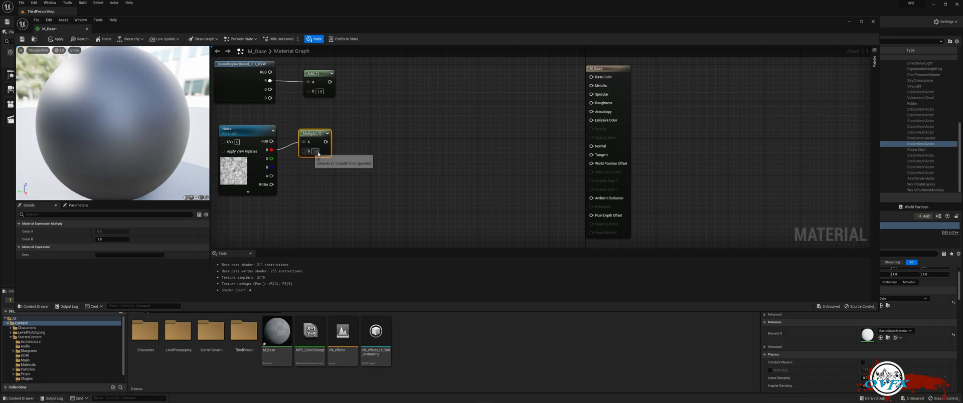
{"action": "type", "text": "0.4"}
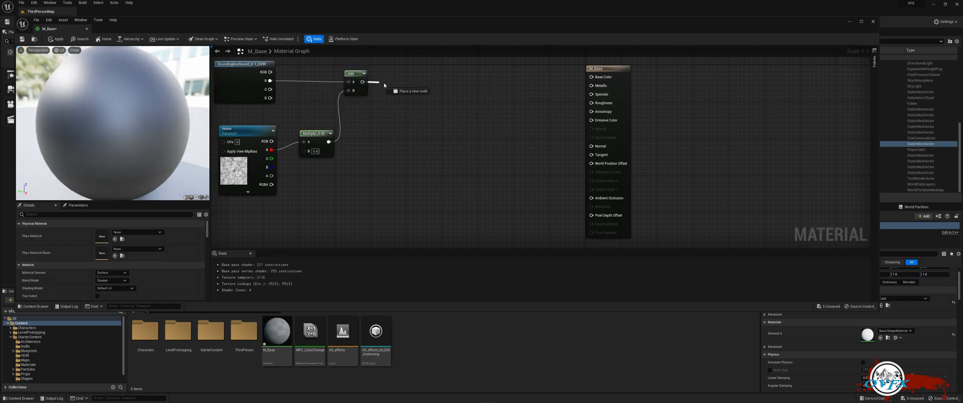
Add a ComponentMask (R,G) after Add, then Subtract a Core Offset scalar parameter from it
{"action": "type", "text": "mask"}
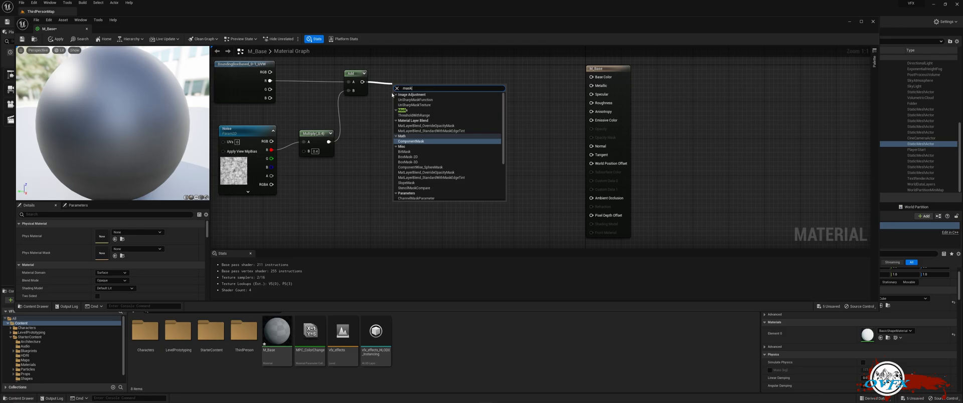
{"action": "mouse_move", "coordinate": [409, 140]}
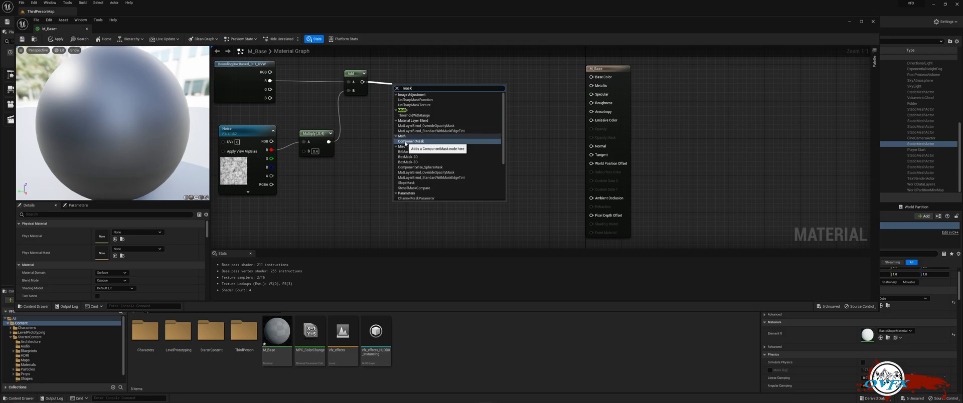
{"action": "left_click", "coordinate": [407, 140]}
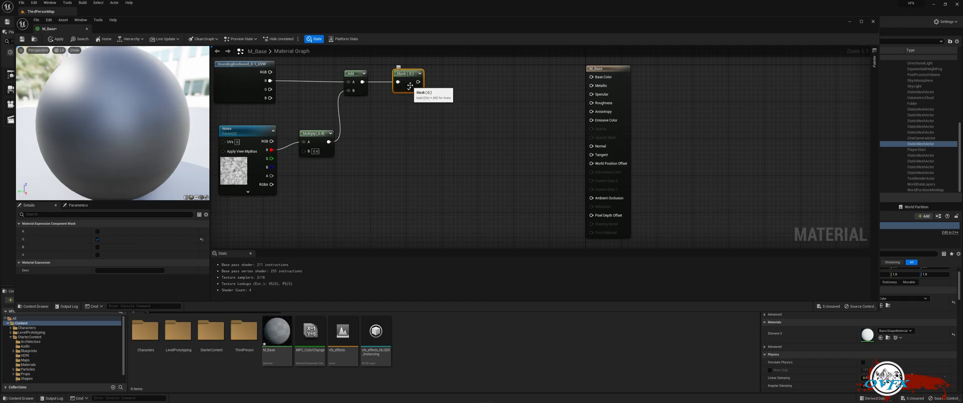
{"action": "left_click_drag", "start_coordinate": [419, 81], "coordinate": [473, 85]}
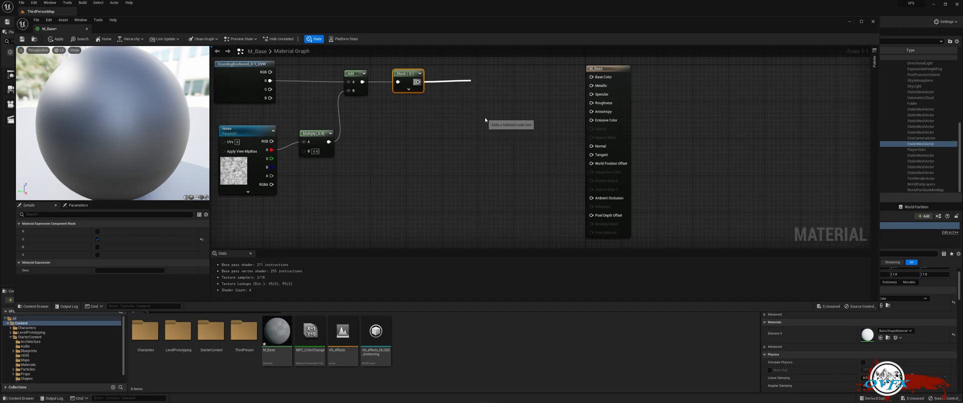
{"action": "left_click", "coordinate": [509, 124]}
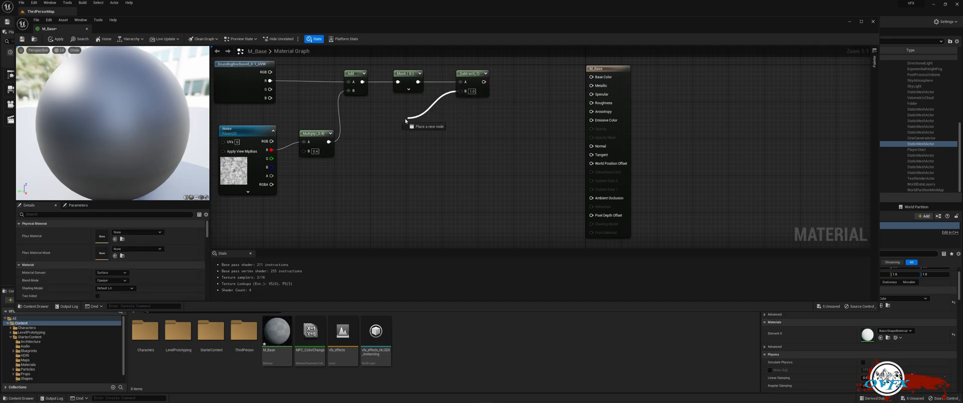
{"action": "type", "text": "scal"}
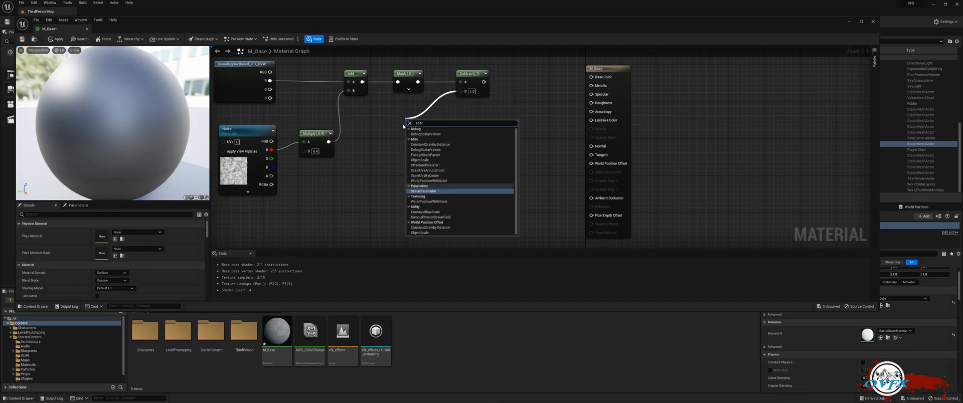
{"action": "left_click", "coordinate": [423, 190]}
{"action": "type", "text": "Core Offset"}
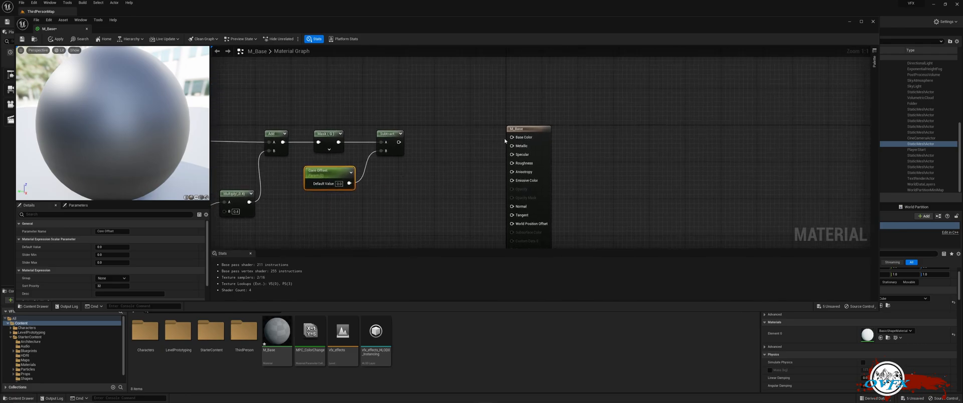
Add a CheapContrast node after the subtraction with a Core Thickness scalar parameter
{"action": "left_click_drag", "start_coordinate": [398, 142], "coordinate": [447, 105]}
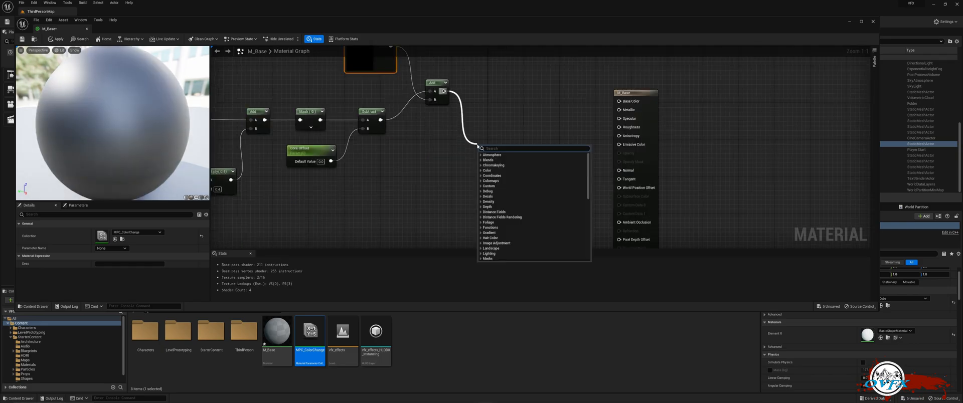
{"action": "type", "text": "cheap"}
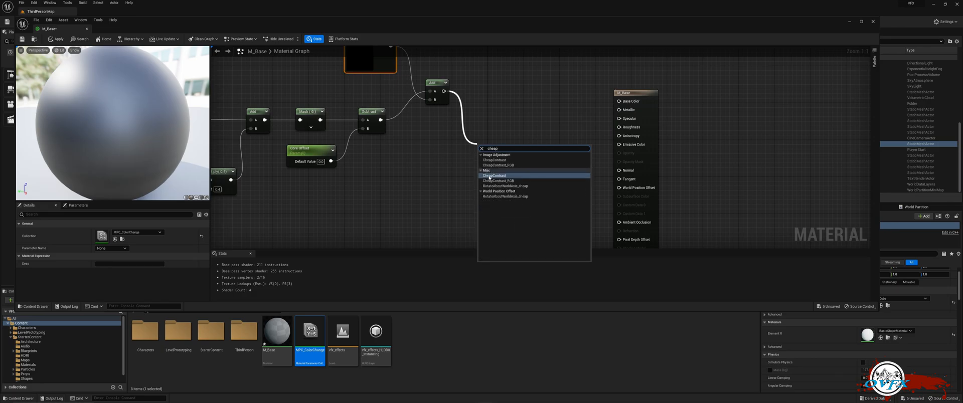
{"action": "left_click", "coordinate": [492, 175]}
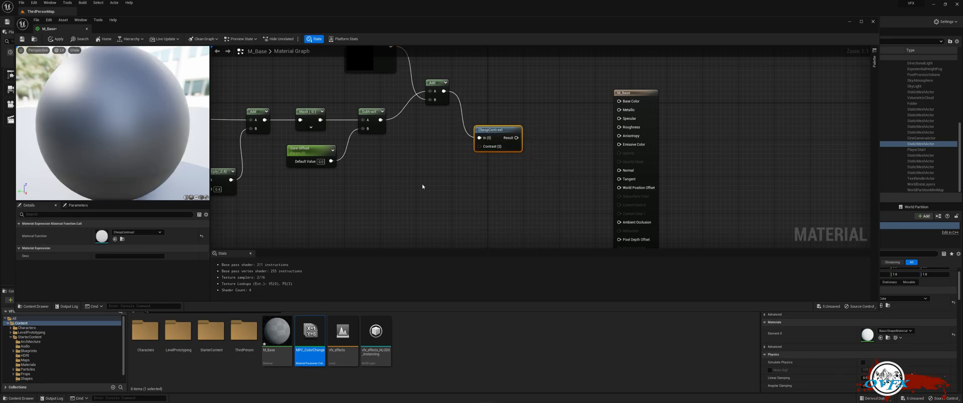
{"action": "type", "text": "scal"}
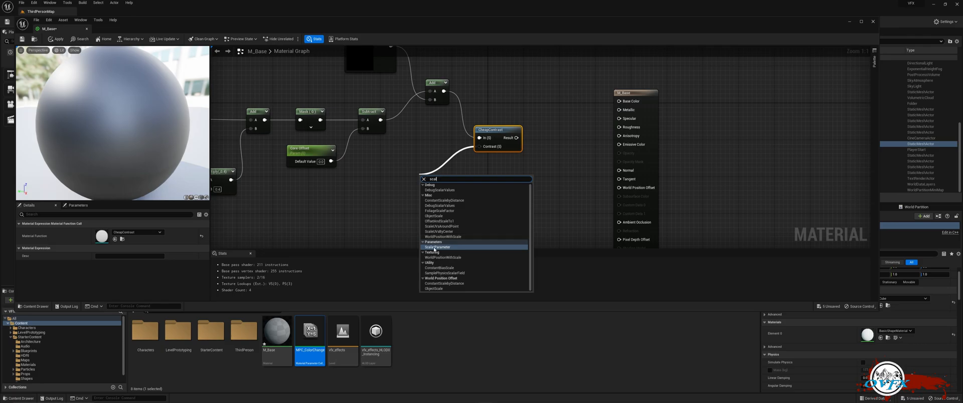
{"action": "left_click", "coordinate": [438, 247]}
{"action": "type", "text": "Core Thickness"}
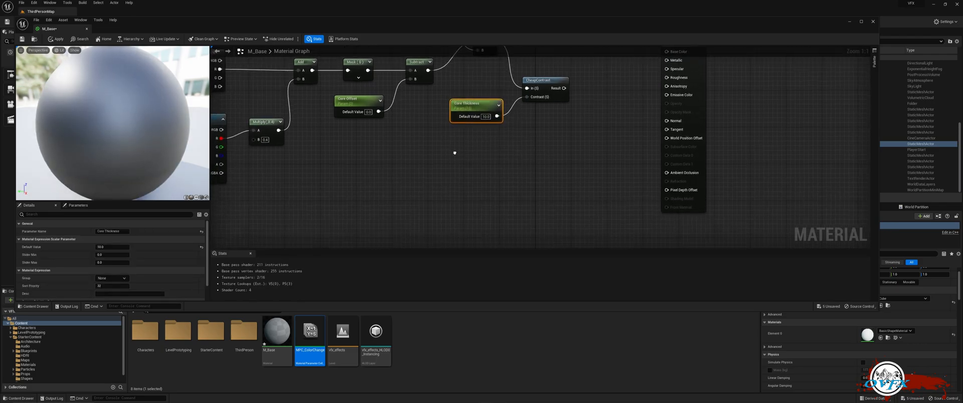
Add a Lerp driven by the contrast, blending two Constant3Vectors converted to colour parameters into Base Color
{"action": "left_click", "coordinate": [642, 129]}
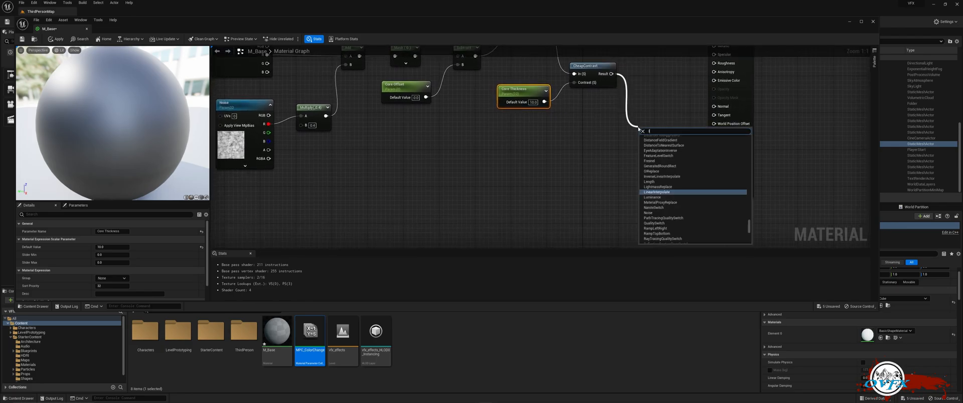
{"action": "left_click", "coordinate": [656, 192]}
{"action": "type", "text": "con"}
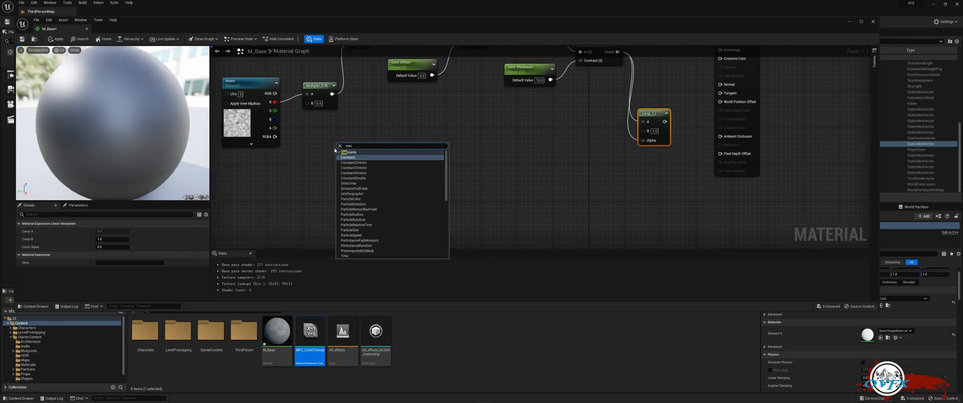
{"action": "left_click", "coordinate": [353, 168]}
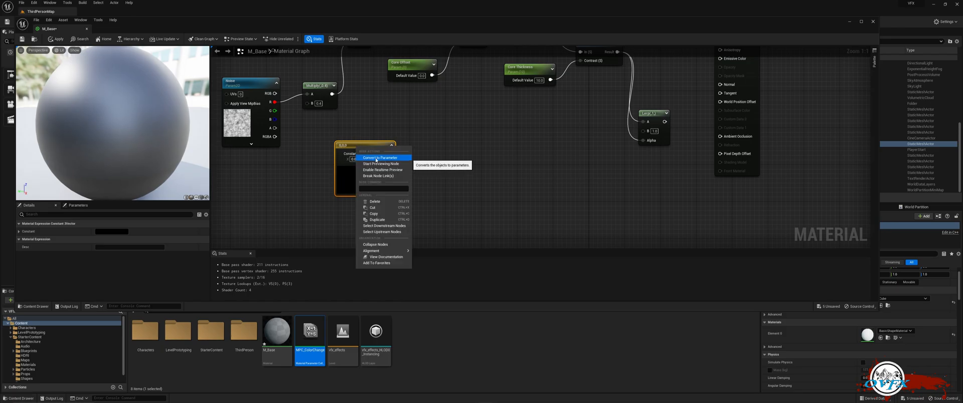
{"action": "left_click", "coordinate": [381, 157]}
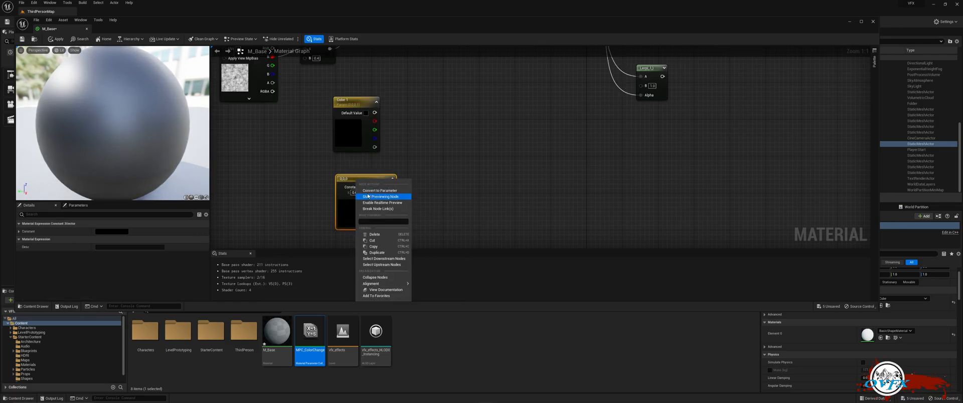
{"action": "left_click", "coordinate": [379, 190]}
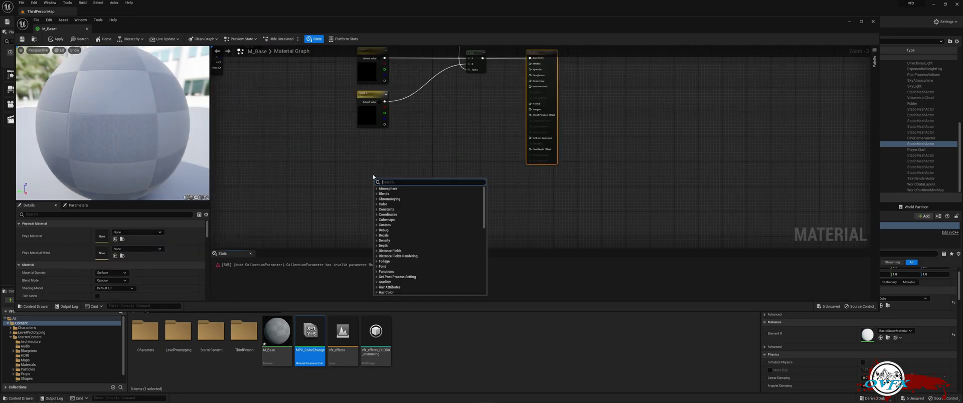
Add a 3ColorBlend with constants, multiply it by a converted parameter, and wire it to Emissive Color
{"action": "type", "text": "3c"}
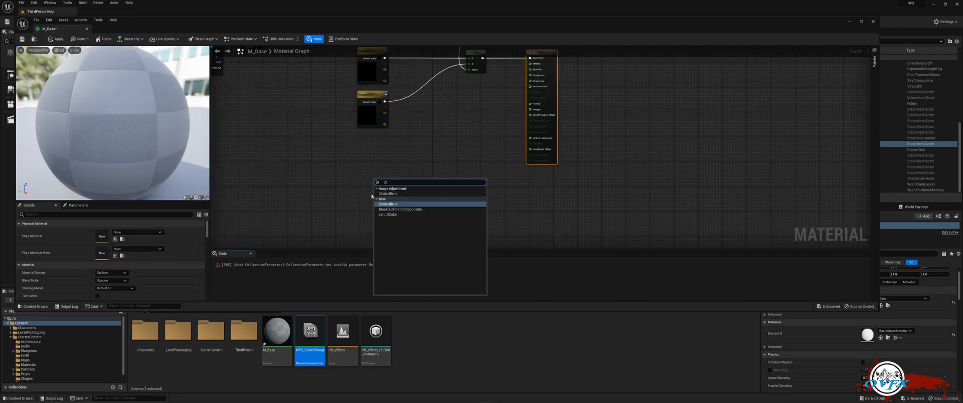
{"action": "left_click", "coordinate": [389, 204]}
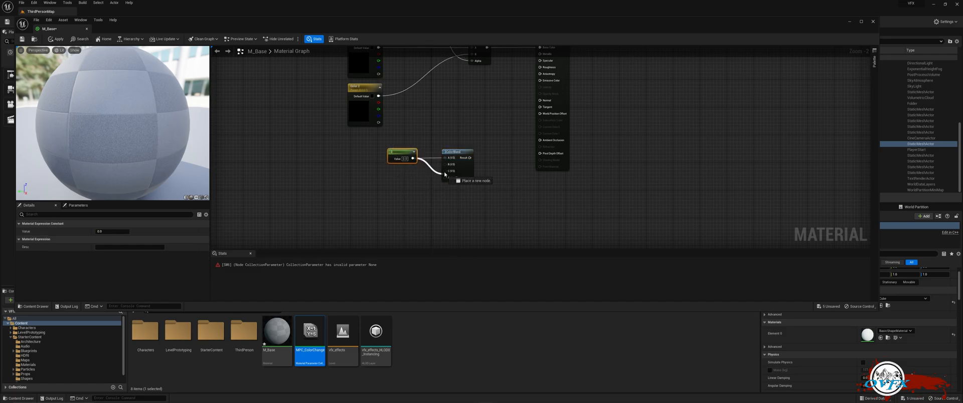
{"action": "left_click", "coordinate": [445, 174]}
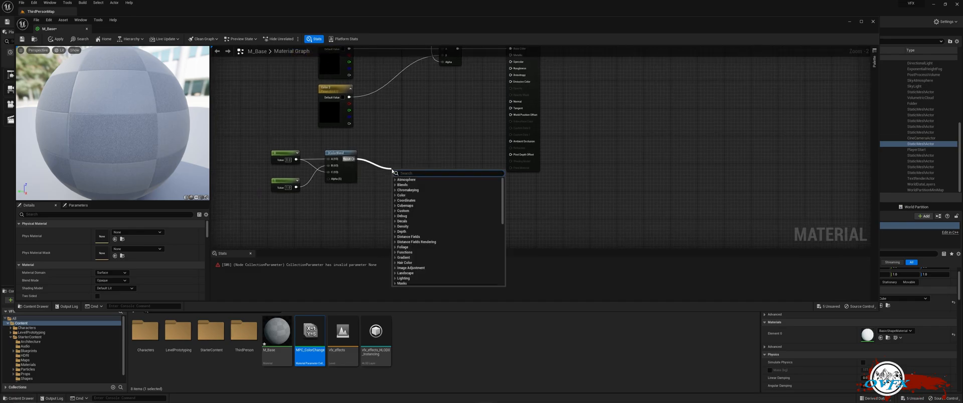
{"action": "type", "text": "mult"}
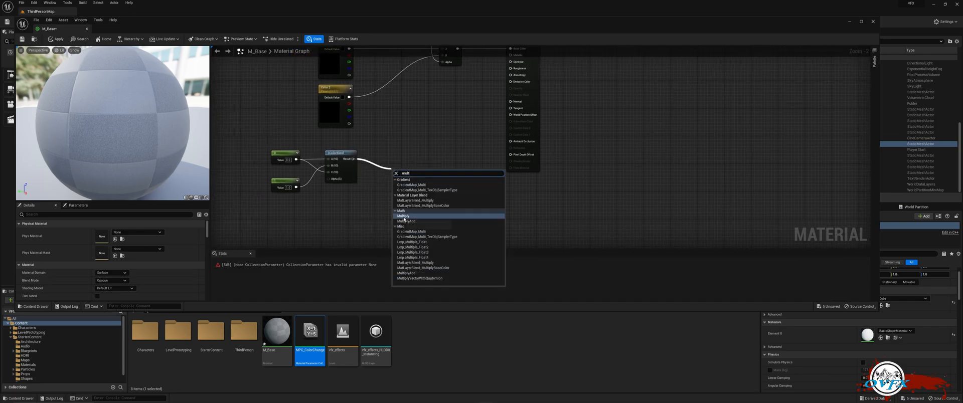
{"action": "left_click", "coordinate": [403, 216]}
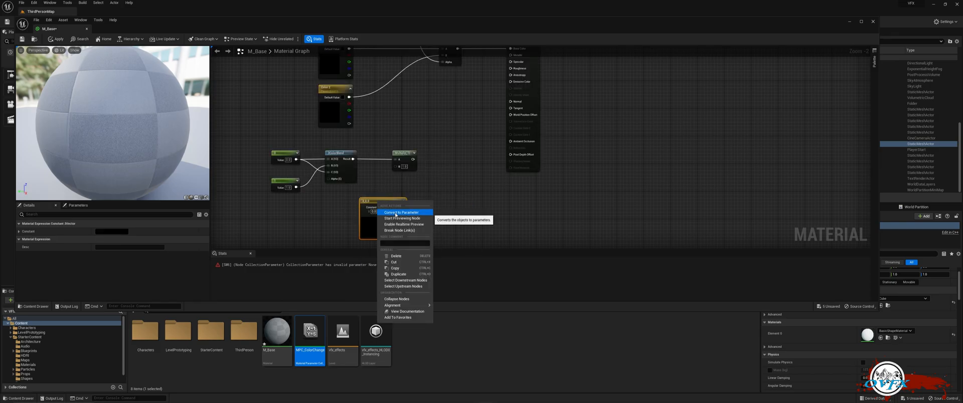
{"action": "left_click", "coordinate": [402, 211]}
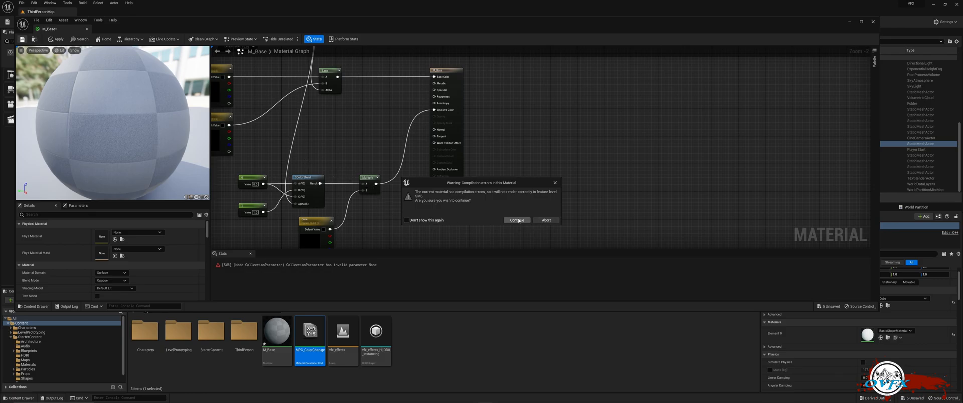
Apply despite the warning and set the Collection Parameter node's collection to MPC_ColorChange
{"action": "left_click", "coordinate": [517, 220]}
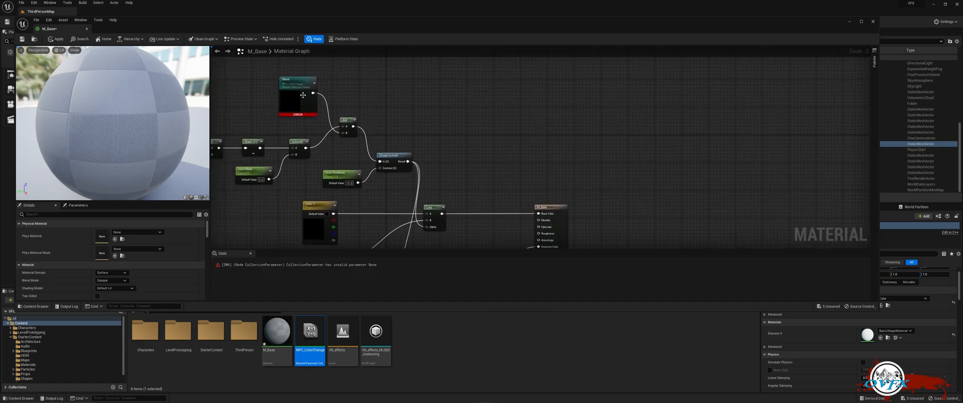
{"action": "left_click", "coordinate": [299, 97]}
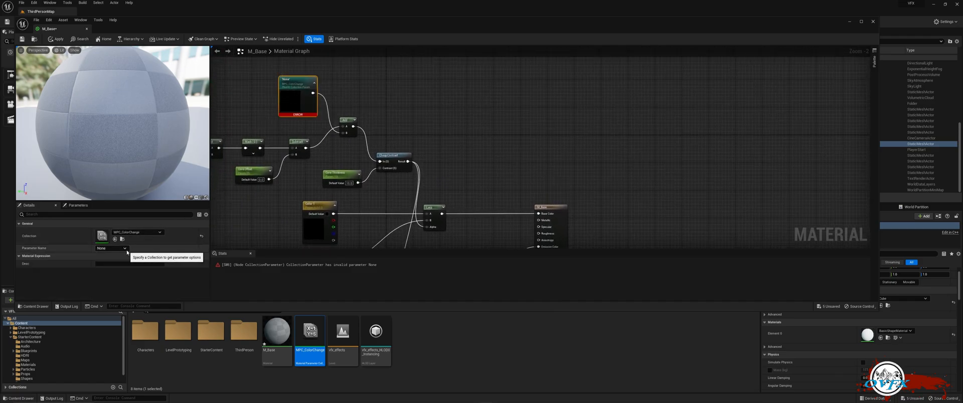
{"action": "left_click", "coordinate": [112, 248]}
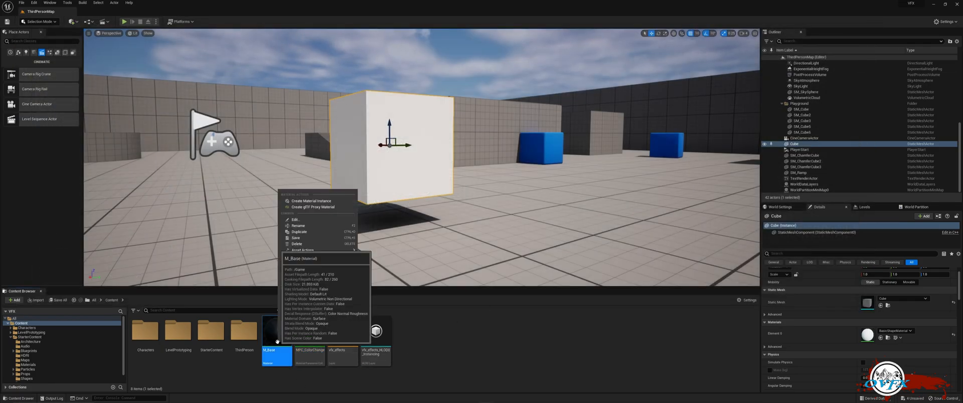
Create material instance MI_Color_Change from M_Base and open it for editing
{"action": "left_click", "coordinate": [312, 201]}
{"action": "type", "text": "_Color_Change"}
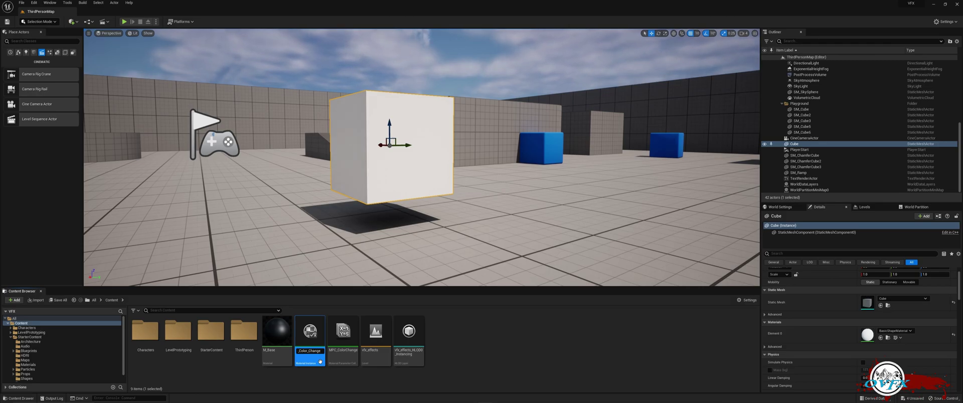
{"action": "mouse_move", "coordinate": [303, 341]}
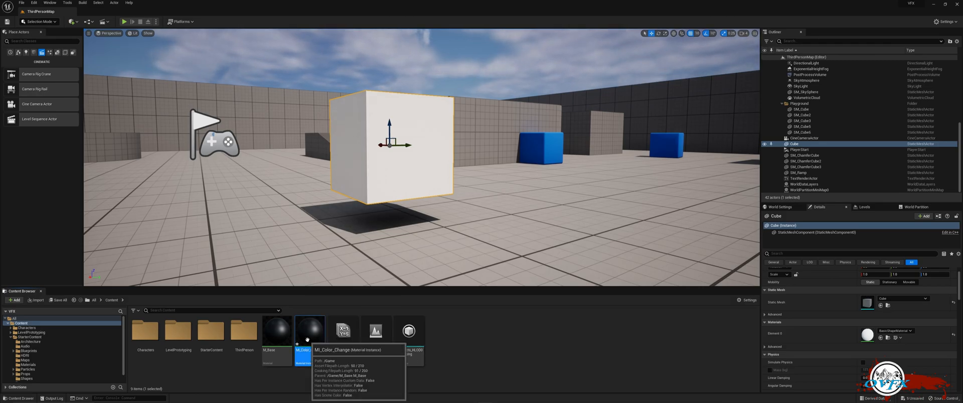
{"action": "double_click", "coordinate": [305, 338]}
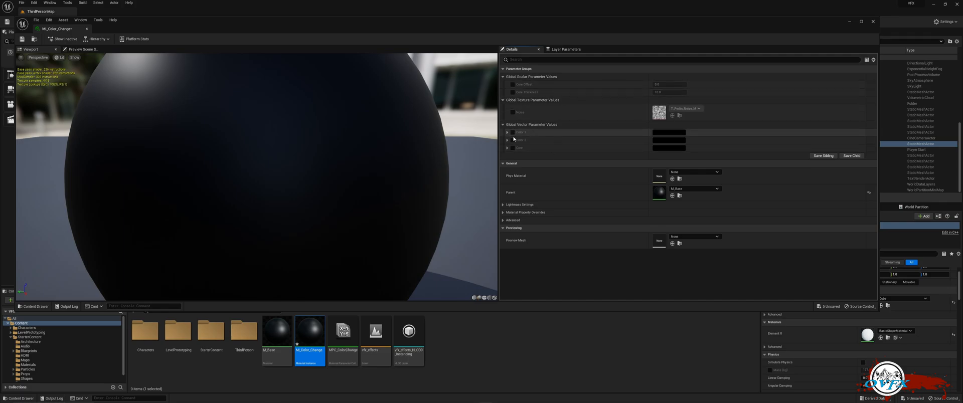
Give MI_Color_Change a blue first colour and a red second colour in the Color Picker
{"action": "left_click", "coordinate": [670, 132]}
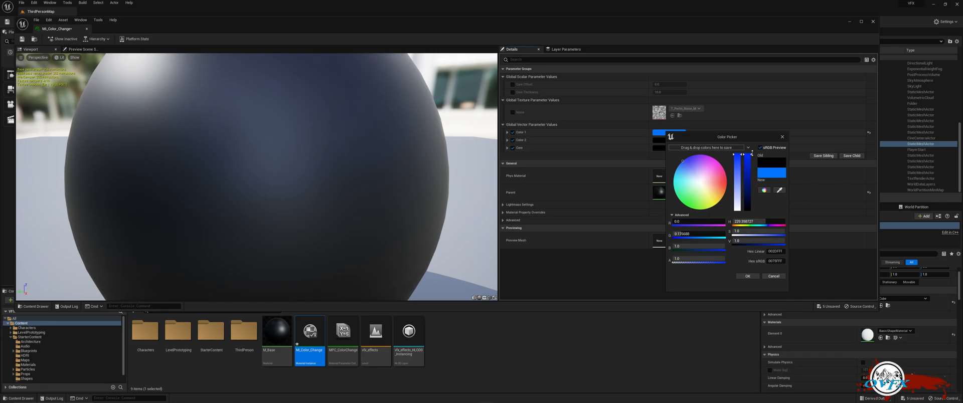
{"action": "left_click", "coordinate": [748, 276]}
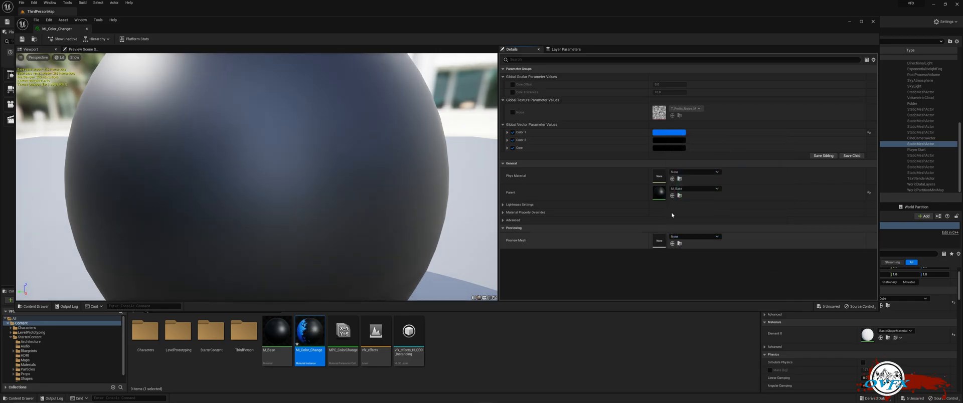
{"action": "left_click", "coordinate": [669, 140]}
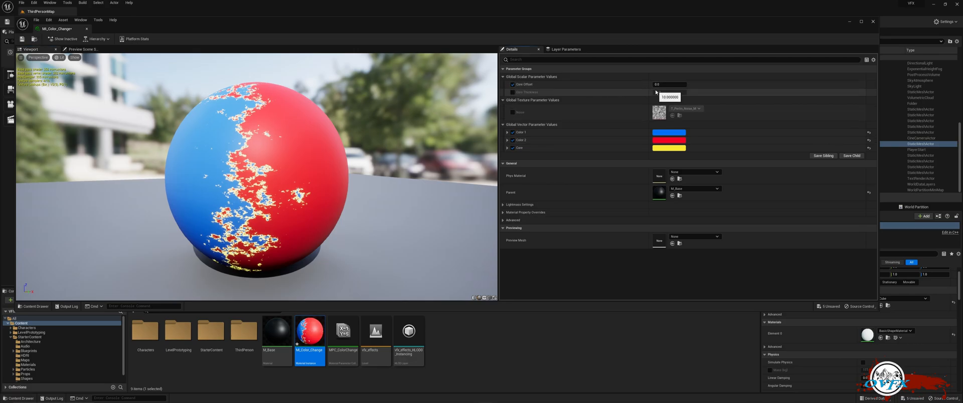
Enable the edge thickness override and adjust its value, then close the instance editor
{"action": "left_click", "coordinate": [507, 92]}
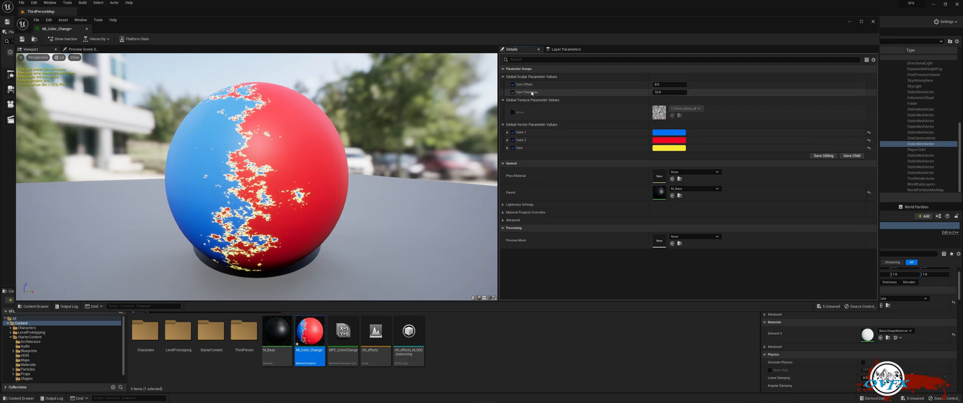
{"action": "mouse_move", "coordinate": [679, 92]}
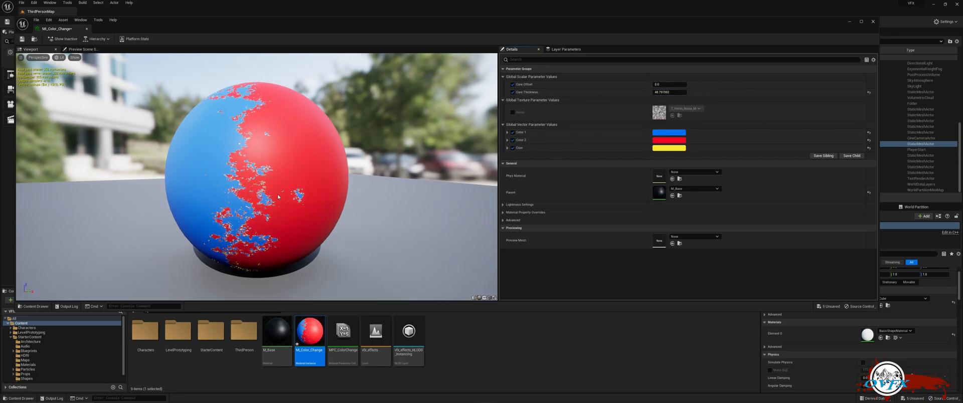
{"action": "left_click_drag", "start_coordinate": [694, 92], "coordinate": [657, 92]}
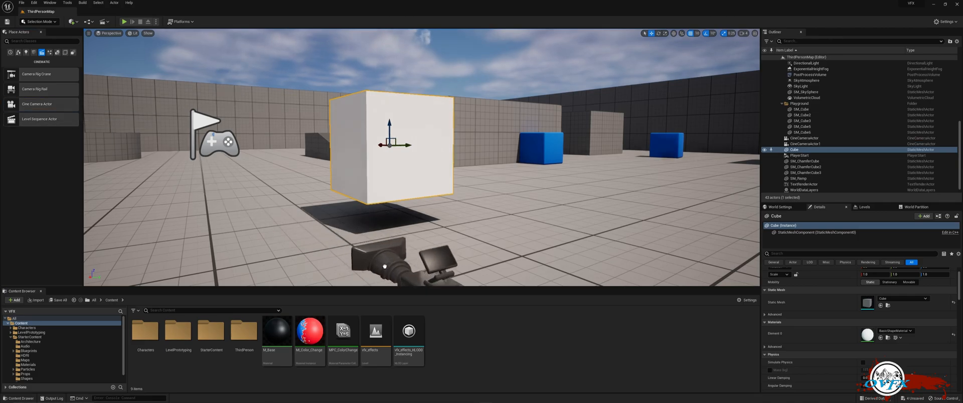
Select the placed Cine Camera Actor and pilot the viewport through CineCameraActor, framing the cube
{"action": "left_click", "coordinate": [795, 138]}
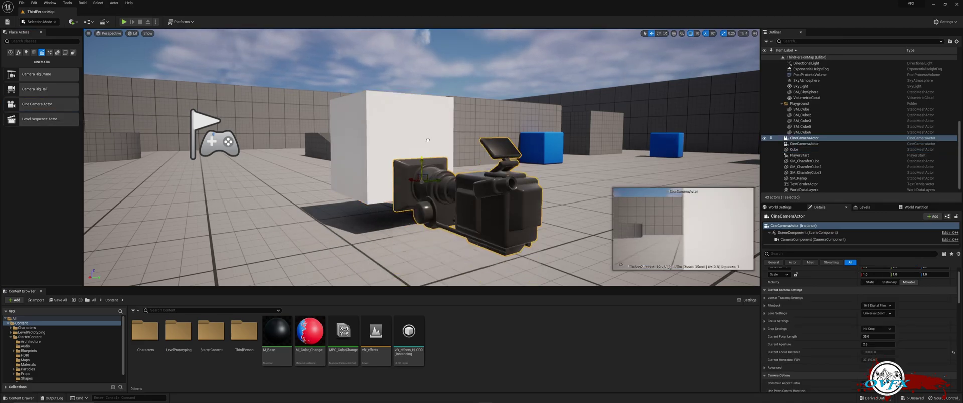
{"action": "left_click", "coordinate": [113, 34]}
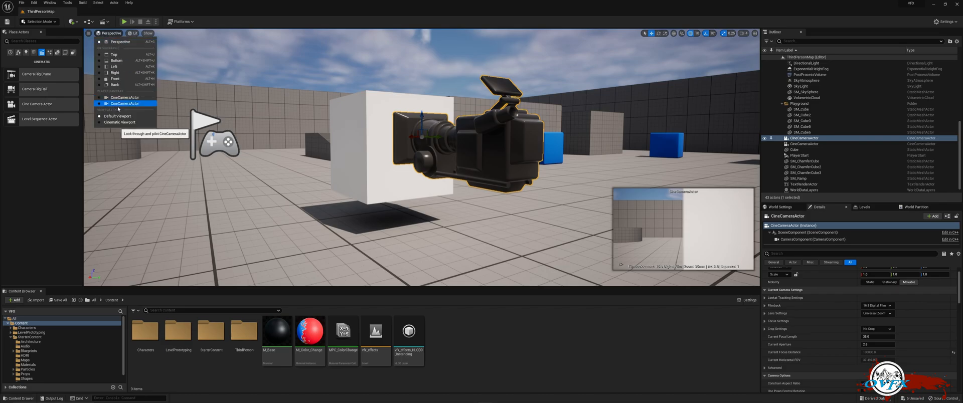
{"action": "left_click", "coordinate": [123, 103]}
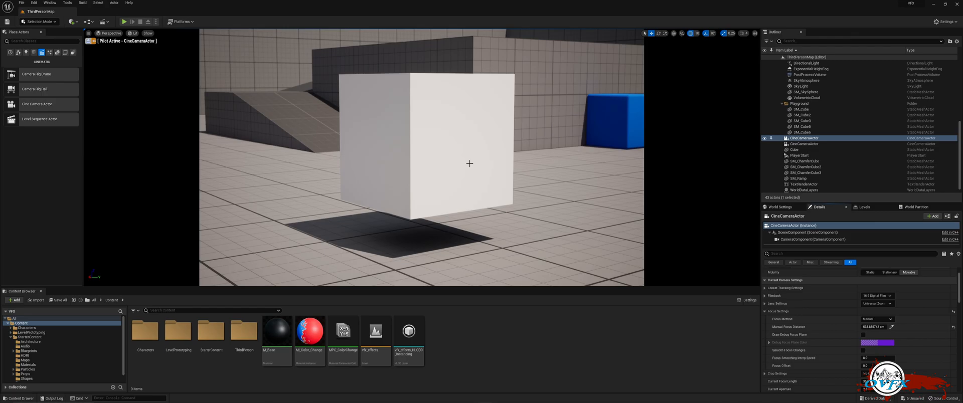
{"action": "mouse_move", "coordinate": [678, 277]}
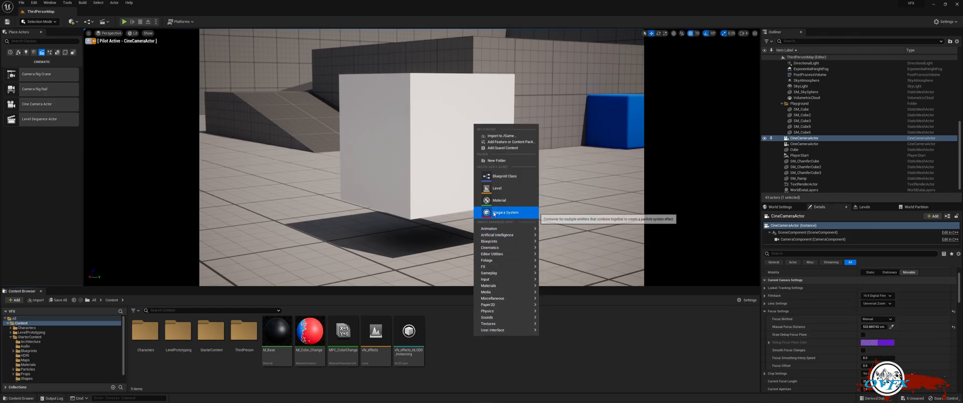
{"action": "mouse_move", "coordinate": [490, 247]}
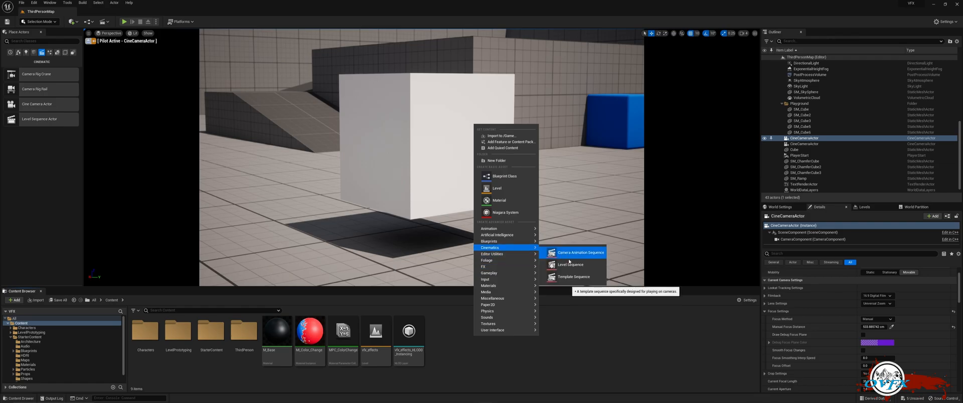
Create a Level Sequence asset named colorchange and open it in the Sequencer
{"action": "left_click", "coordinate": [569, 264]}
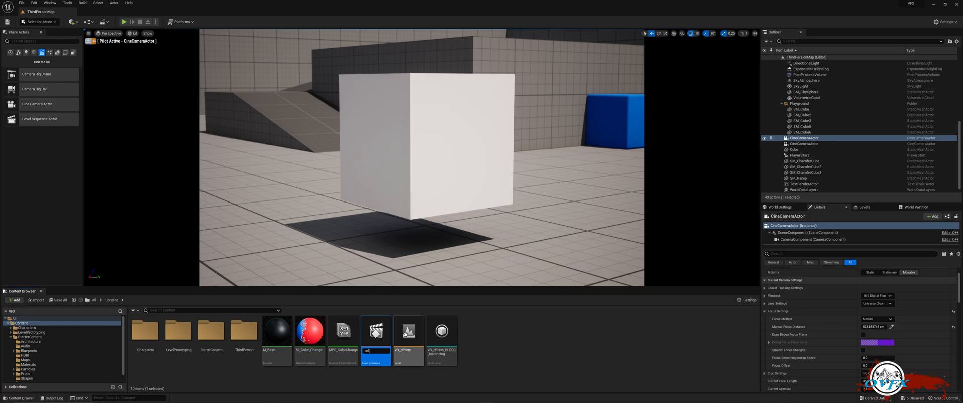
{"action": "type", "text": "colorchange"}
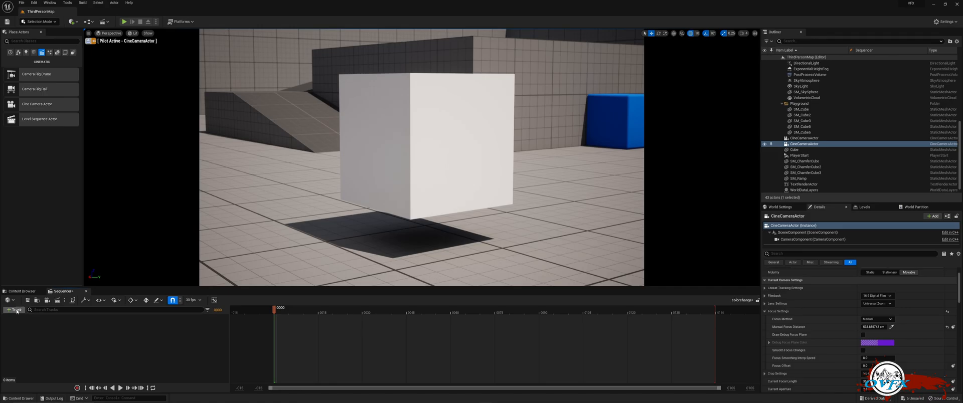
Add an MPC_ColorChange parameter collection track and key its Time parameter at the start and end frames
{"action": "left_click", "coordinate": [14, 310]}
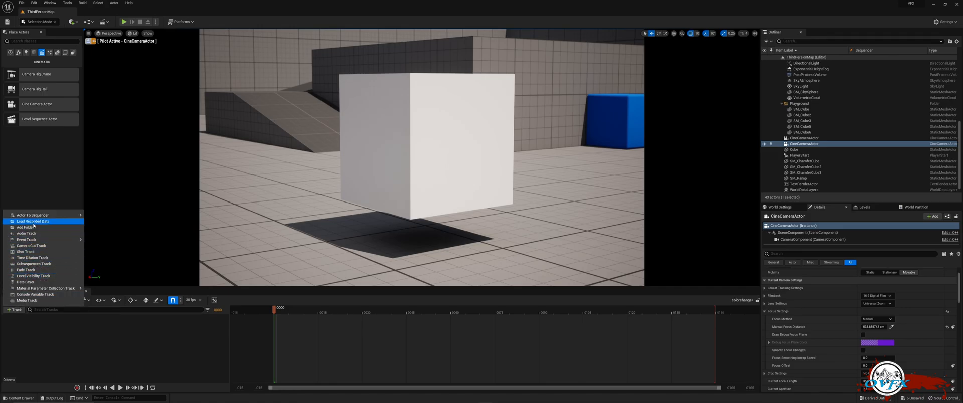
{"action": "left_click", "coordinate": [33, 221]}
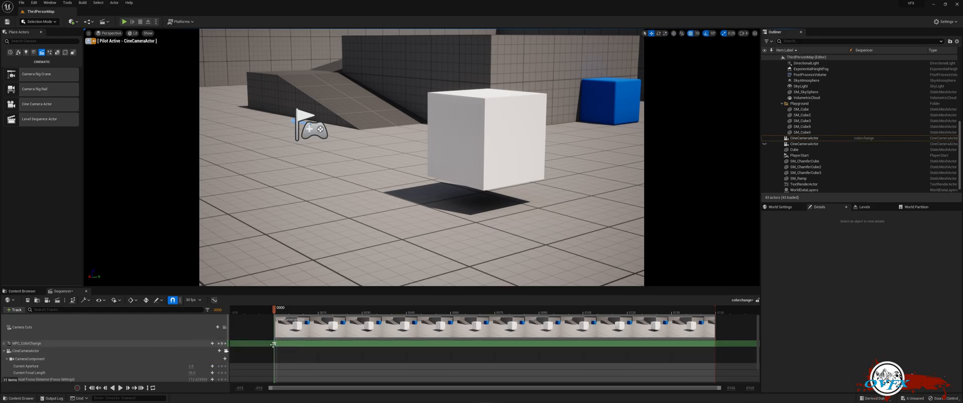
{"action": "mouse_move", "coordinate": [706, 313]}
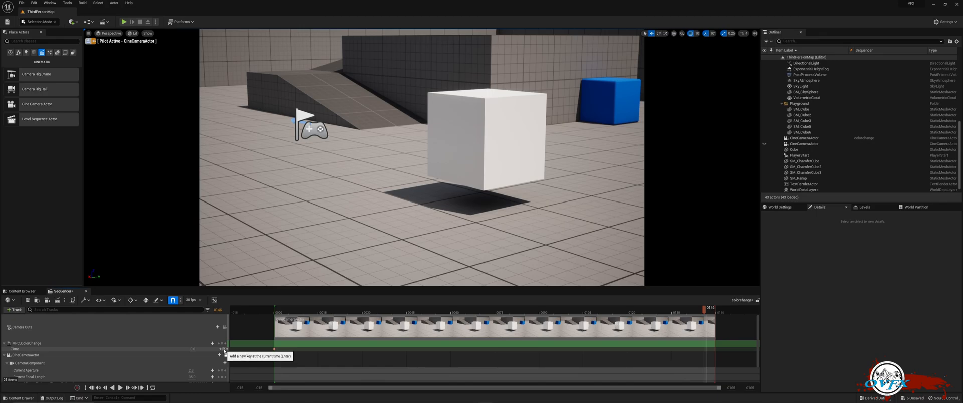
{"action": "left_click", "coordinate": [218, 347]}
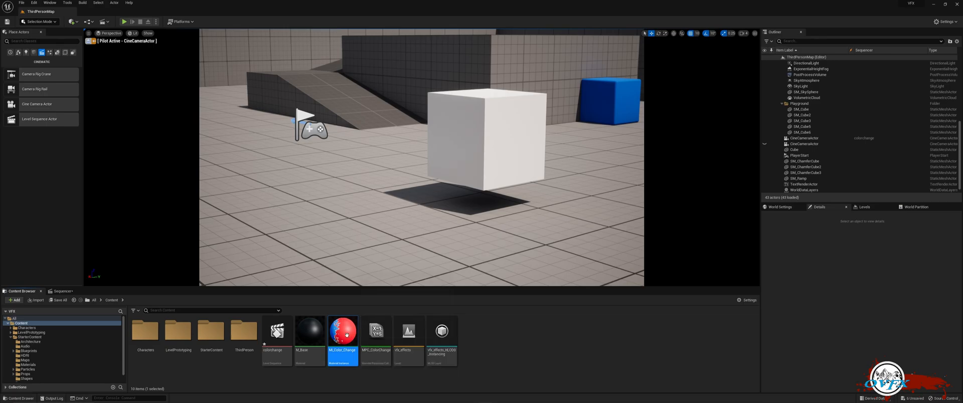
Assign MI_Color_Change to the cube's material slot and return to the colorchange timeline
{"action": "left_click", "coordinate": [482, 141]}
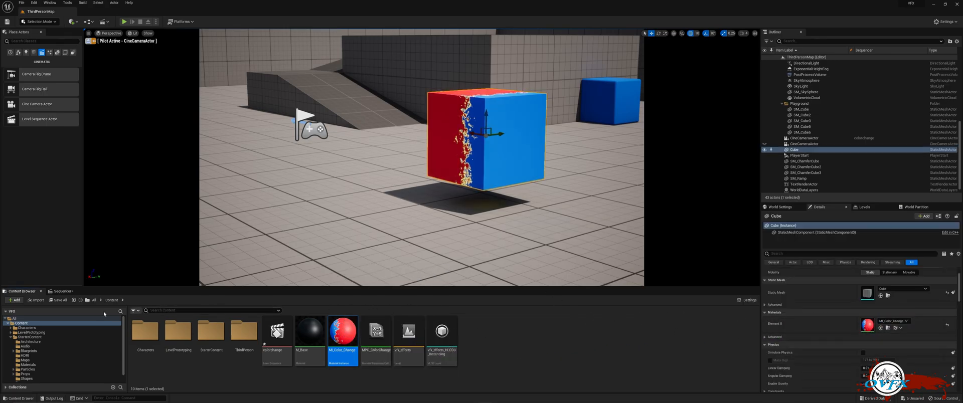
{"action": "left_click", "coordinate": [58, 291]}
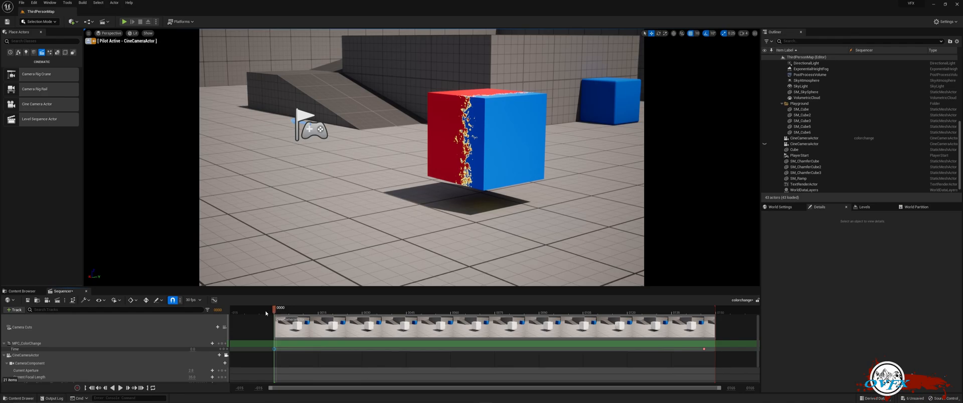
Scrub the playhead to preview the cube sweeping from fully blue through to fully red
{"action": "left_click_drag", "start_coordinate": [275, 308], "coordinate": [302, 308]}
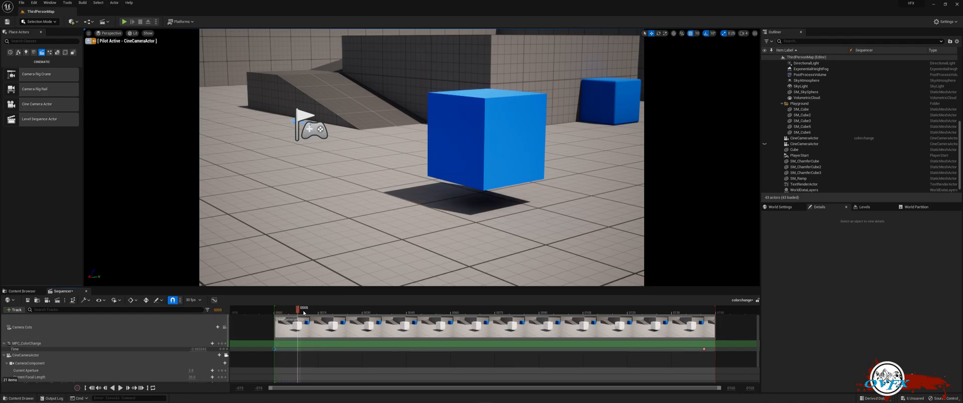
{"action": "left_click_drag", "start_coordinate": [303, 308], "coordinate": [516, 308]}
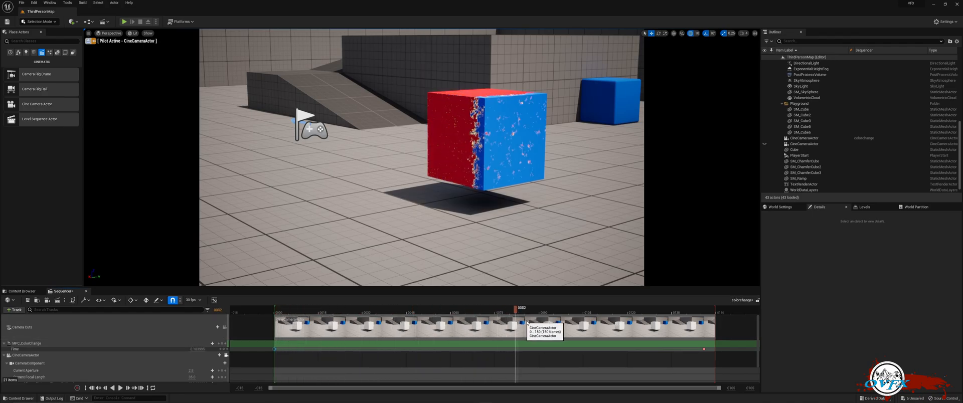
{"action": "left_click_drag", "start_coordinate": [516, 309], "coordinate": [704, 308]}
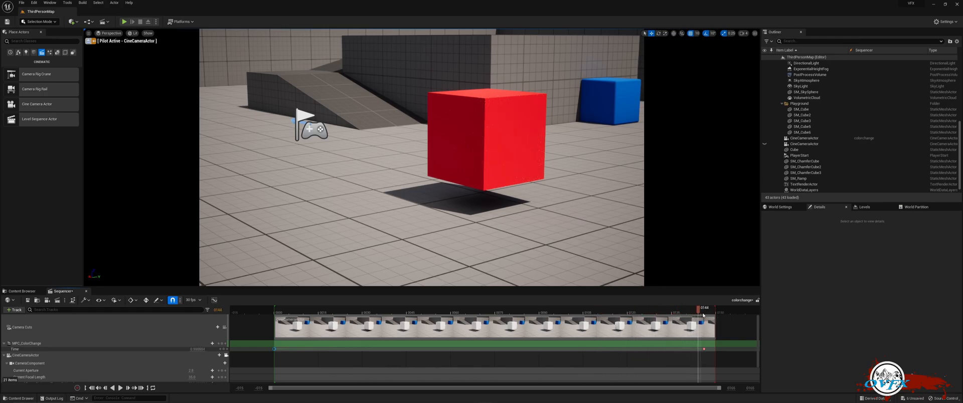
{"action": "left_click_drag", "start_coordinate": [704, 313], "coordinate": [440, 313]}
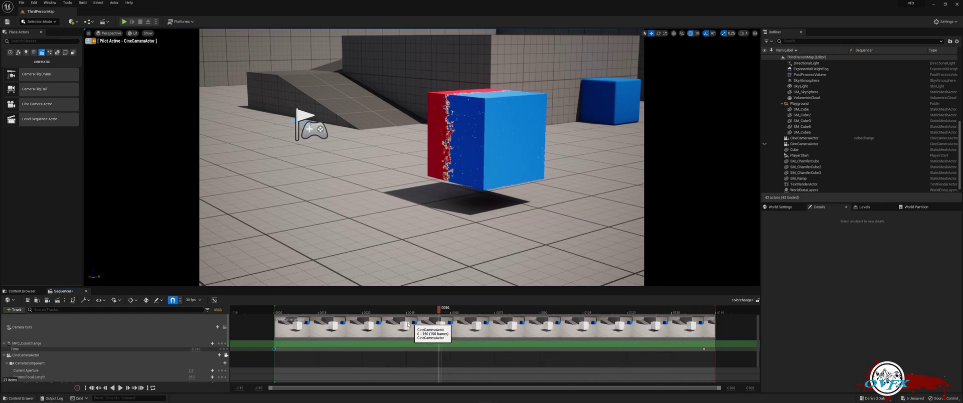